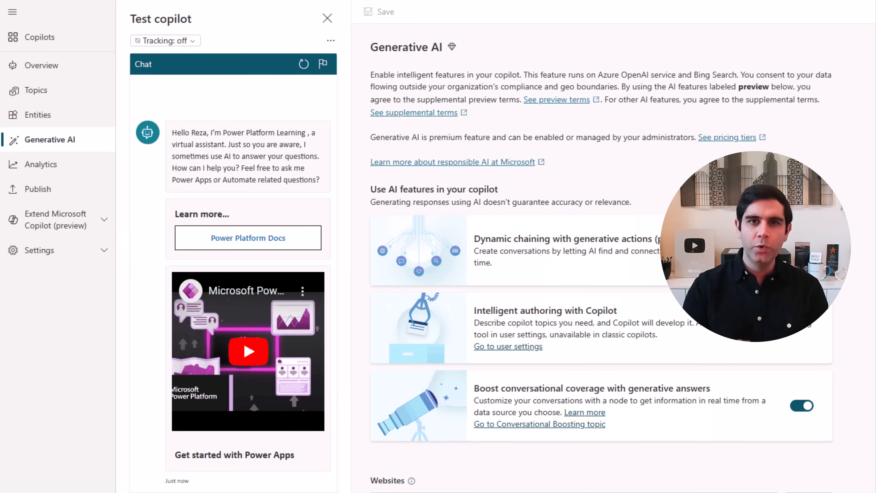
Step: Scroll the Generative AI settings down to the Websites knowledge list
{"action": "scroll", "scroll_direction": "down", "scroll_amount": 3}
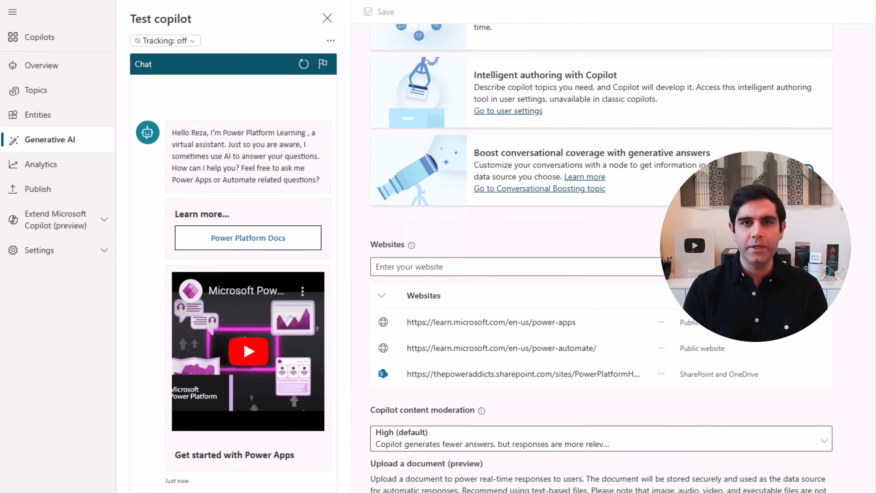
{"action": "scroll", "scroll_direction": "down", "scroll_amount": 3}
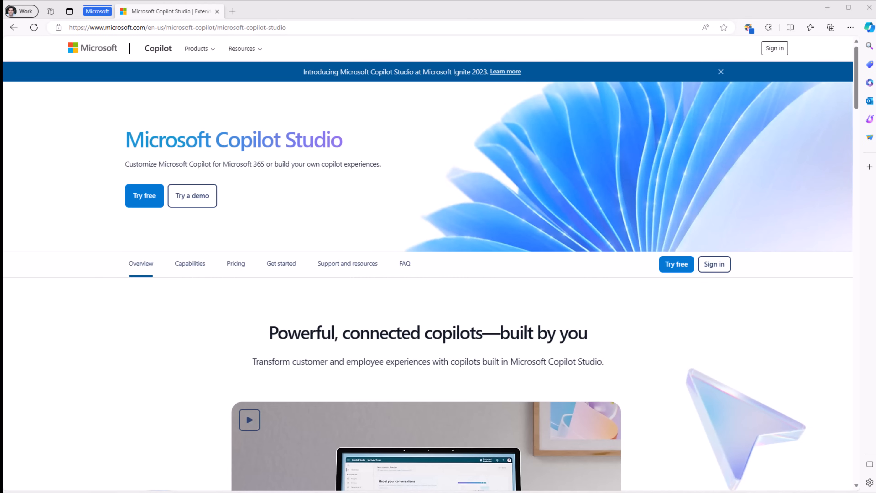
{"action": "left_click", "coordinate": [190, 263]}
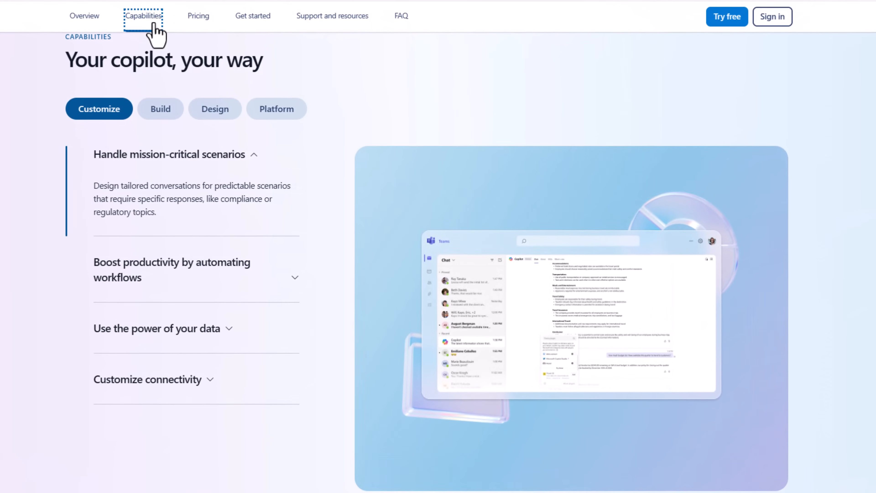
{"action": "mouse_move", "coordinate": [160, 108]}
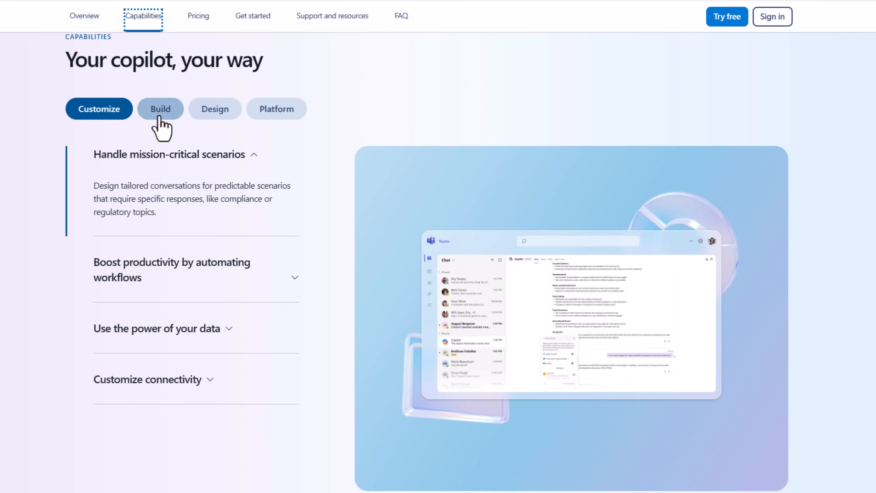
{"action": "left_click", "coordinate": [160, 109]}
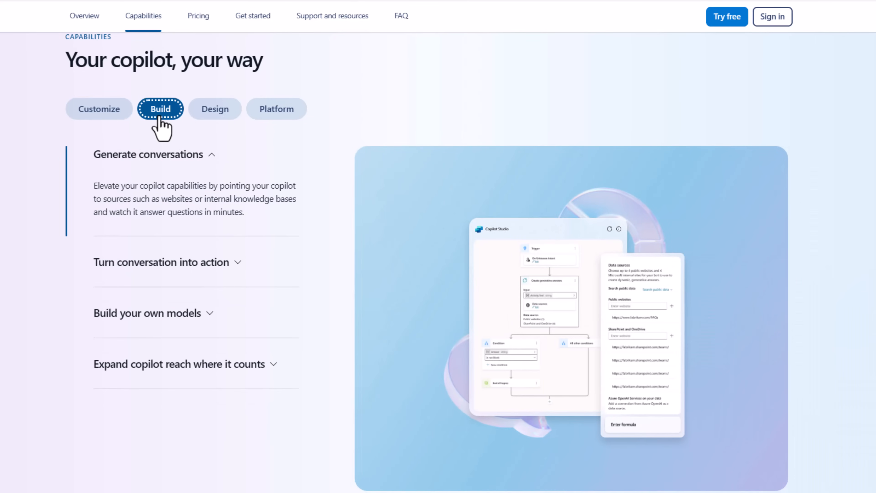
{"action": "left_click", "coordinate": [214, 109]}
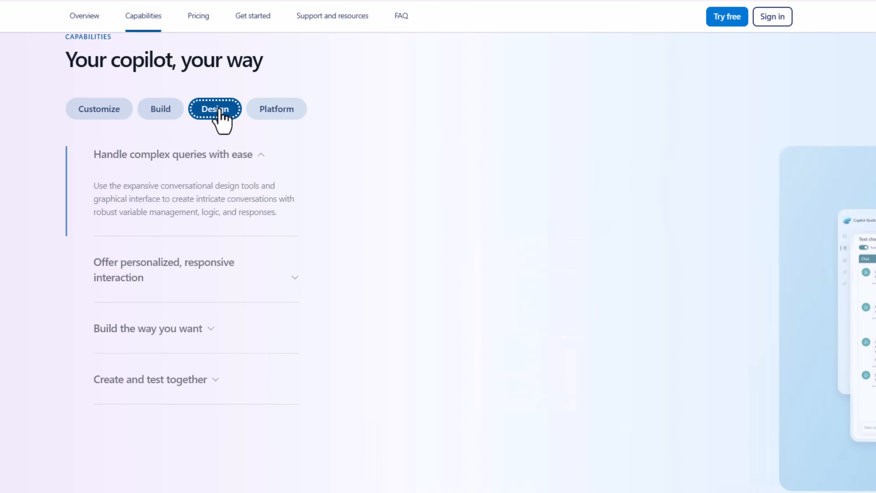
{"action": "left_click", "coordinate": [275, 109]}
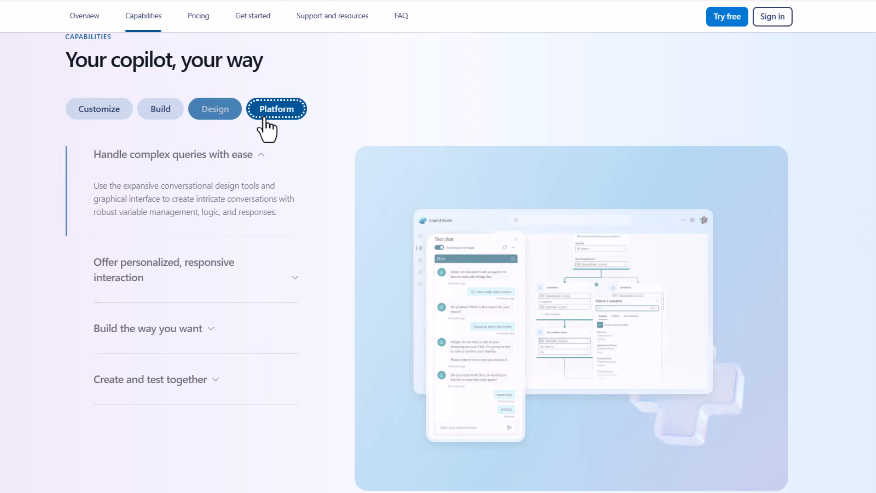
{"action": "left_click", "coordinate": [277, 109]}
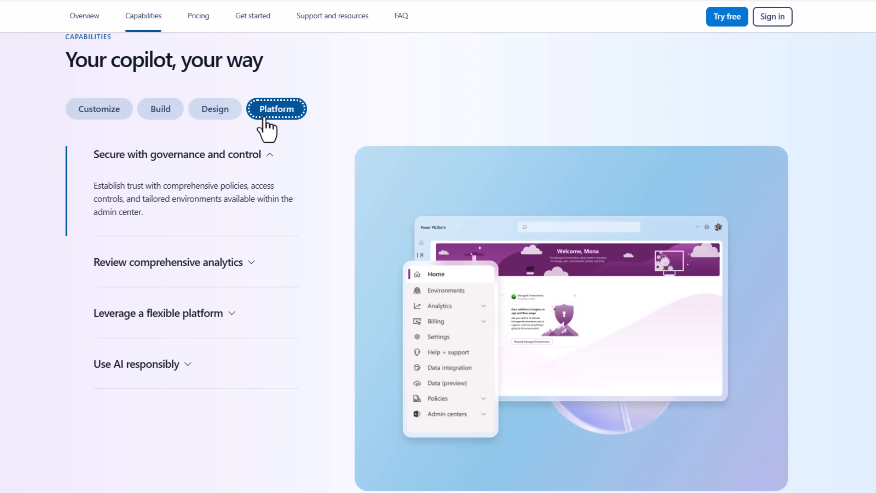
{"action": "left_click", "coordinate": [198, 16]}
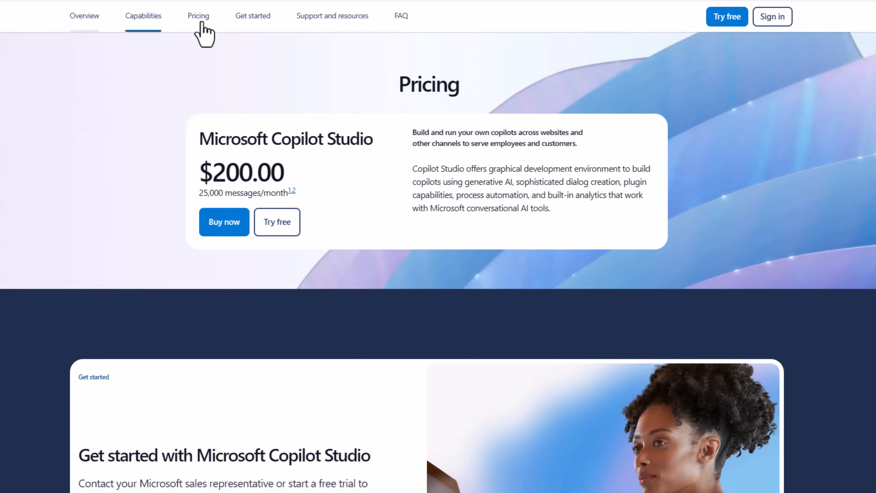
{"action": "scroll", "scroll_direction": "down", "scroll_amount": 3}
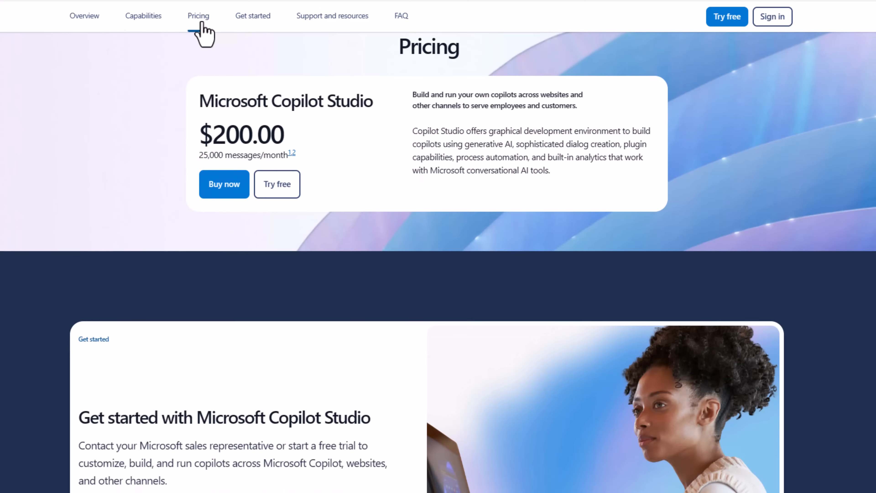
{"action": "left_click", "coordinate": [332, 15]}
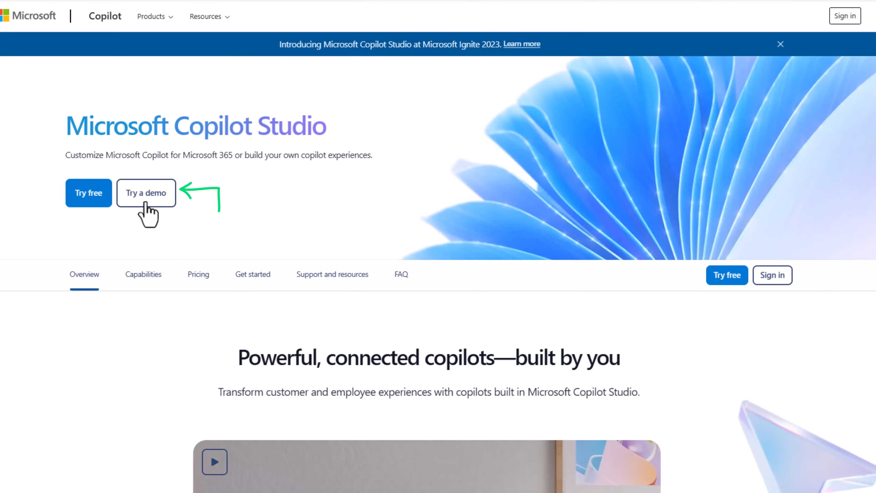
Step: Start a Try-a-demo chat grounded on the Copilot Studio Learn documentation URL
{"action": "left_click", "coordinate": [146, 193]}
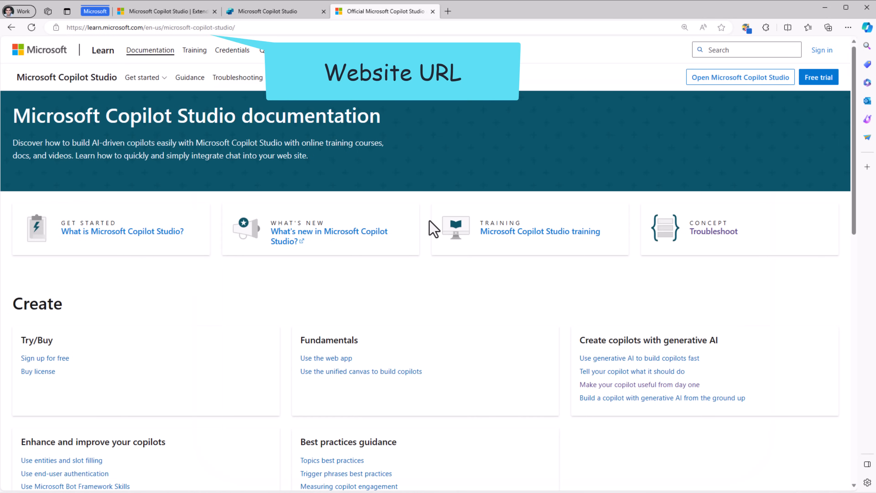
{"action": "left_click", "coordinate": [148, 27]}
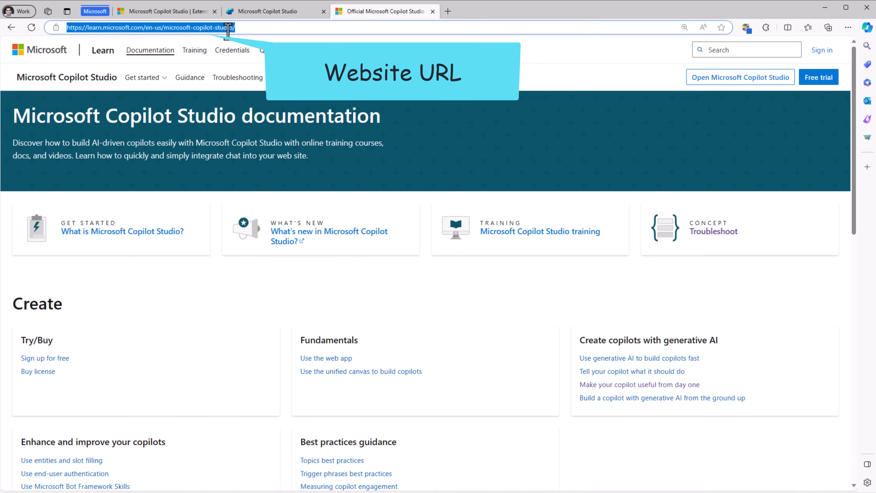
{"action": "left_click", "coordinate": [274, 11]}
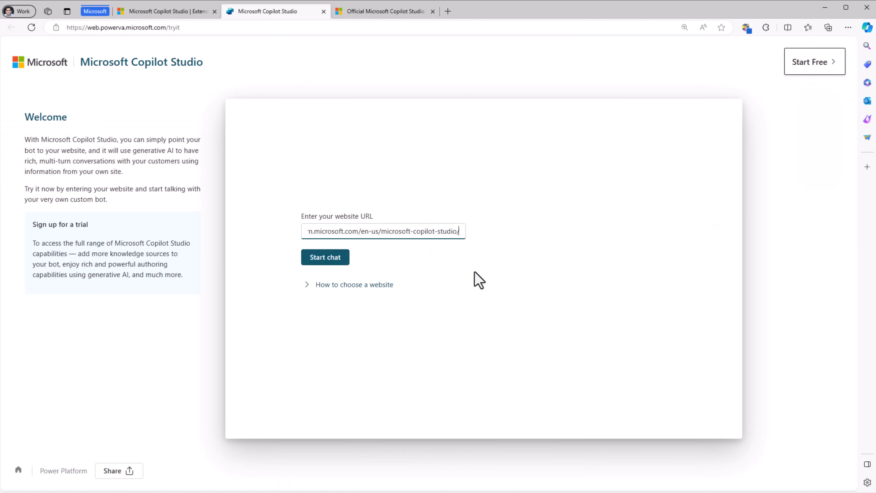
{"action": "mouse_move", "coordinate": [335, 263]}
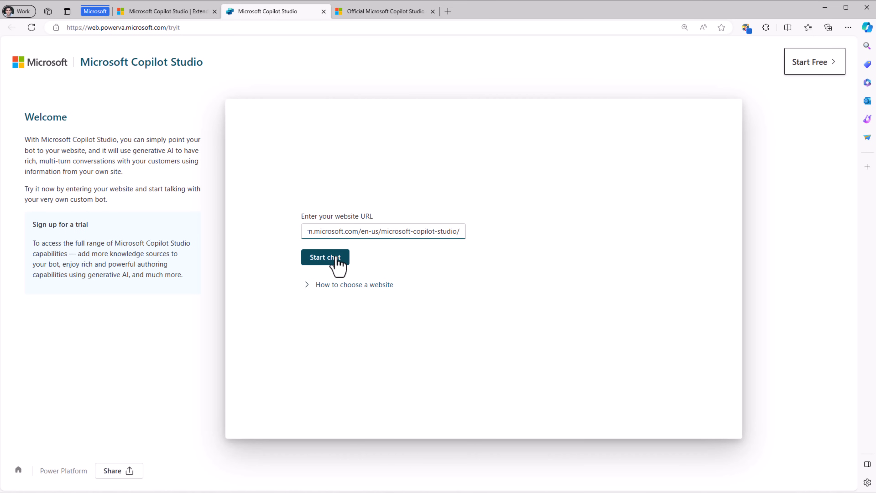
{"action": "left_click", "coordinate": [324, 257]}
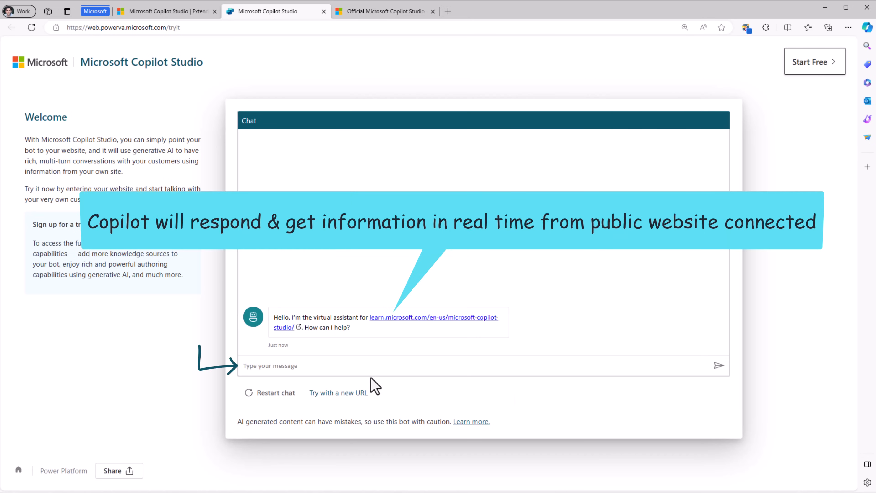
Step: Ask the demo bot what Copilot Studio is and follow the cited quickstart reference
{"action": "type", "text": "What"}
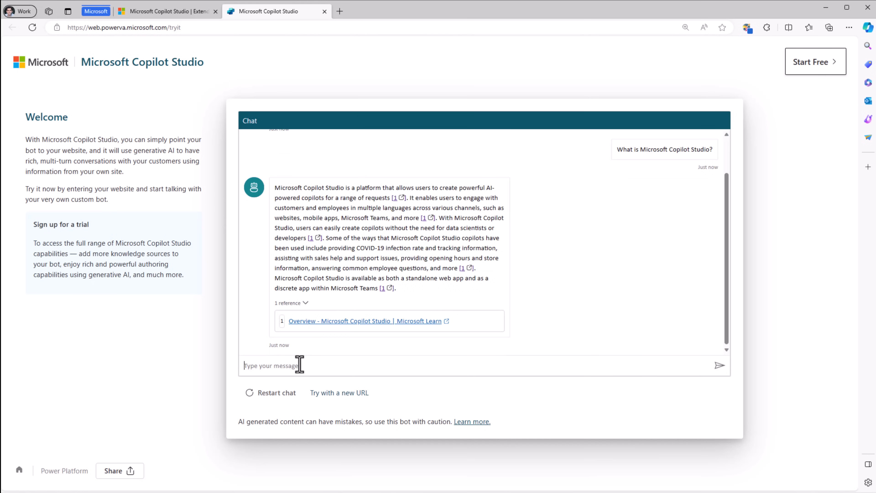
{"action": "mouse_move", "coordinate": [337, 290]}
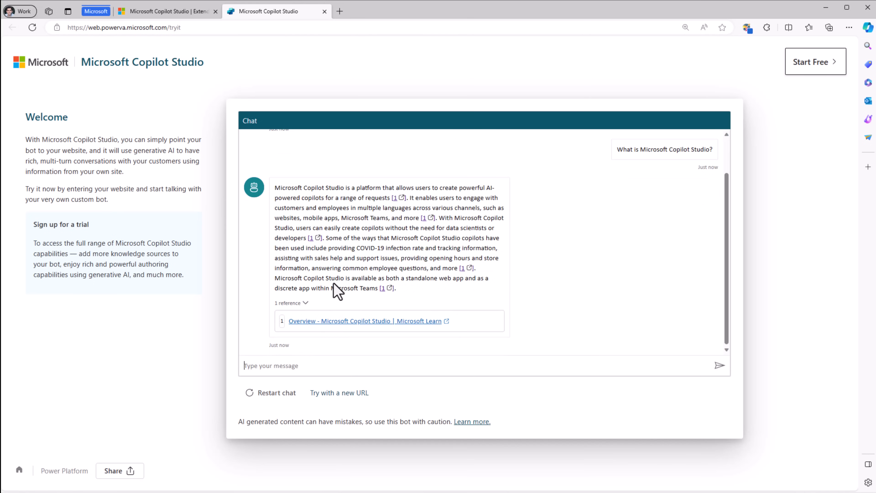
{"action": "mouse_move", "coordinate": [318, 324]}
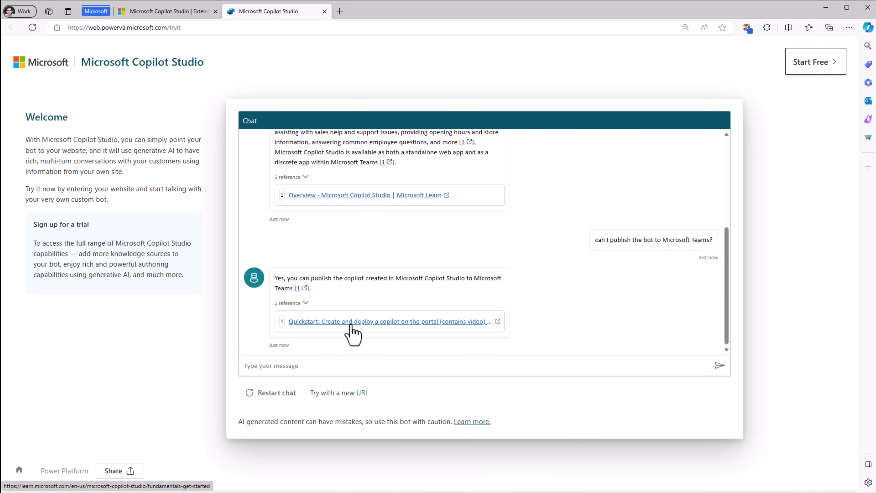
{"action": "left_click", "coordinate": [386, 321]}
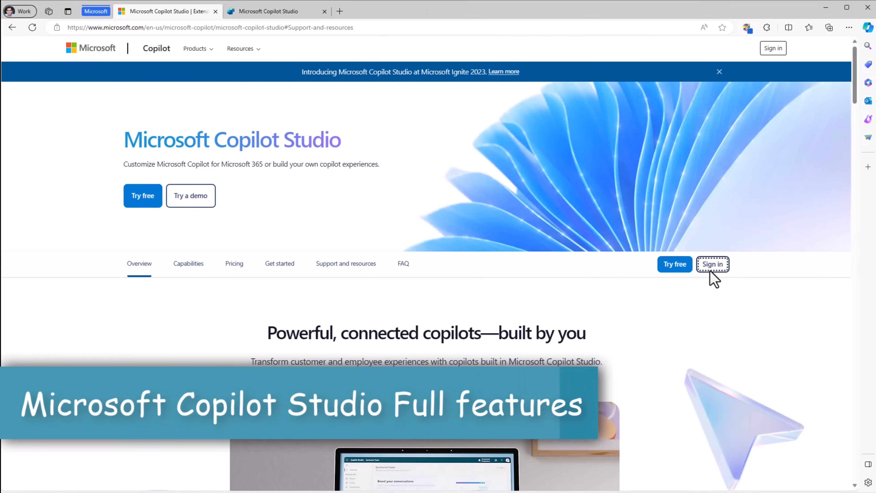
Step: Sign in to Copilot Studio and begin a new copilot named Power Copilot
{"action": "left_click", "coordinate": [712, 264]}
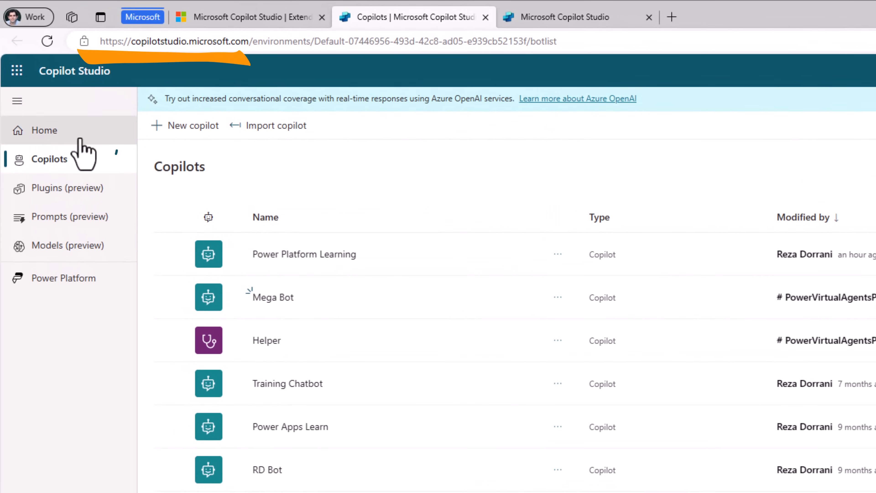
{"action": "mouse_move", "coordinate": [184, 125]}
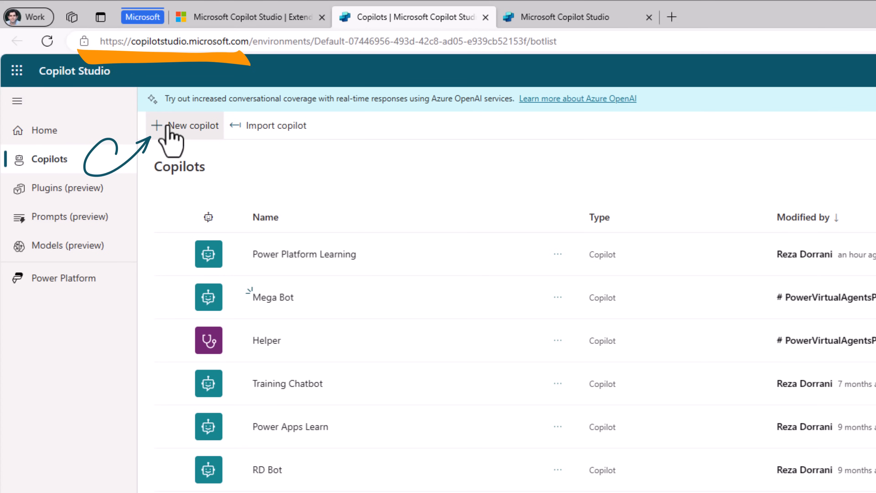
{"action": "left_click", "coordinate": [186, 125]}
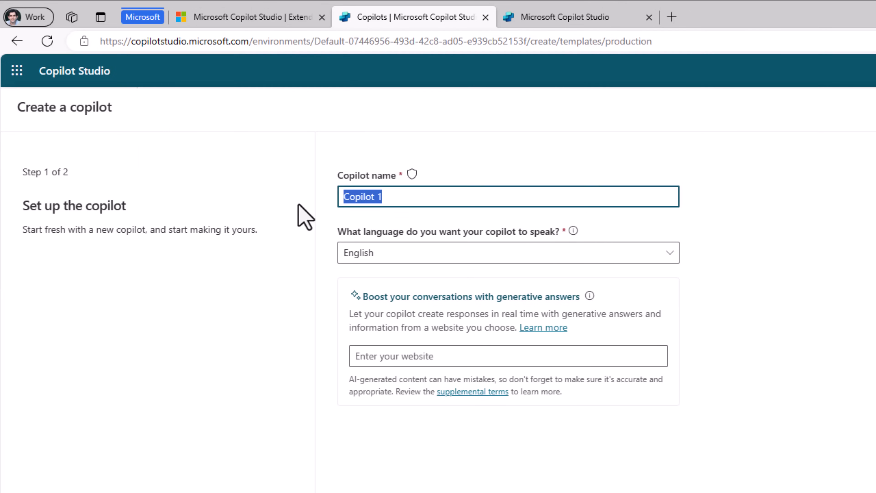
{"action": "type", "text": "Power"}
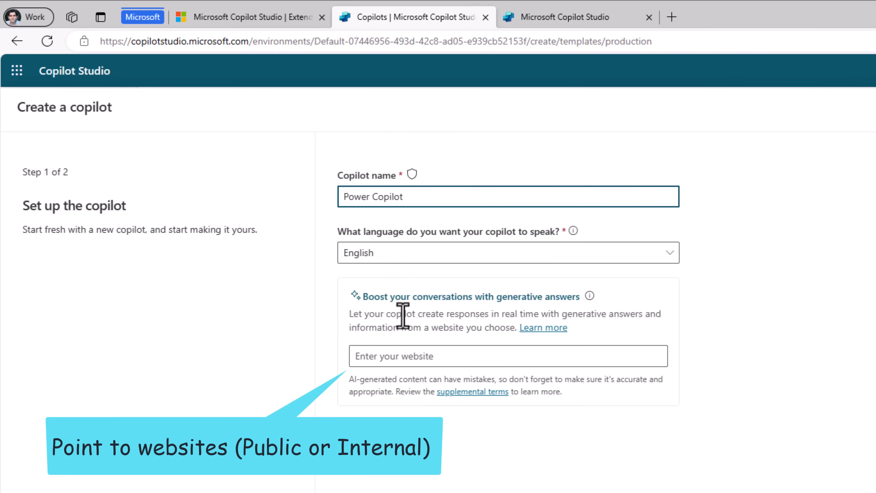
{"action": "mouse_move", "coordinate": [462, 315]}
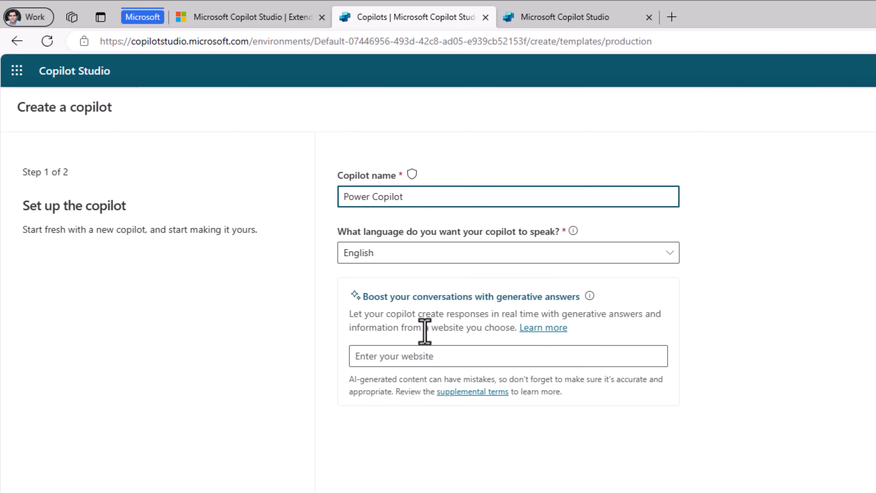
Step: Ground Power Copilot on the Power Apps Learn URL and create it
{"action": "left_click", "coordinate": [570, 17]}
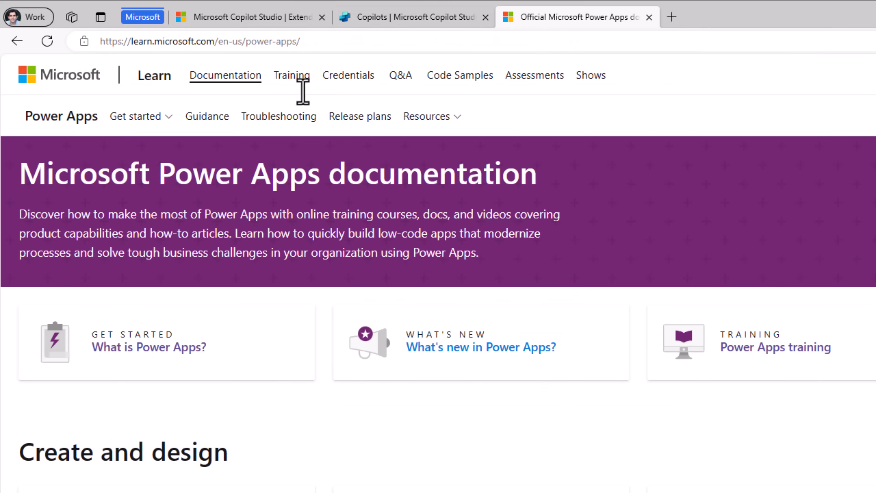
{"action": "left_click", "coordinate": [200, 41]}
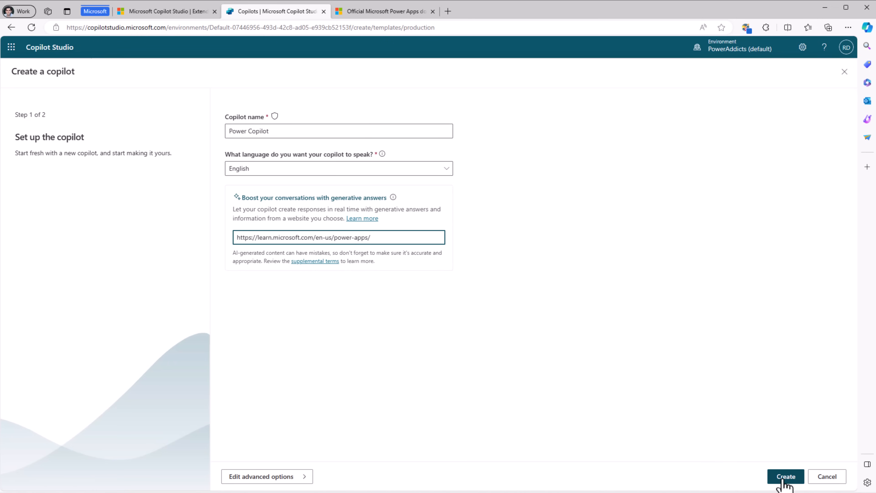
{"action": "left_click", "coordinate": [784, 475]}
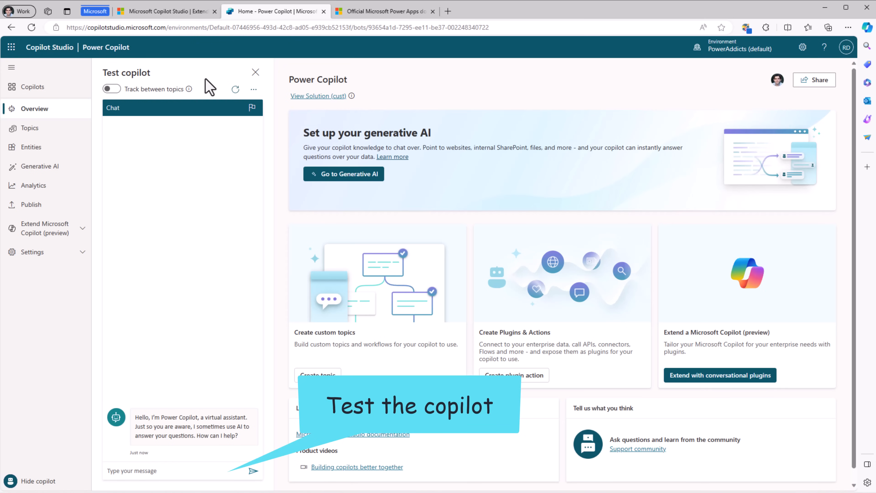
Step: Go to Power Copilot's Generative AI settings from the Overview setup card
{"action": "left_click", "coordinate": [174, 470]}
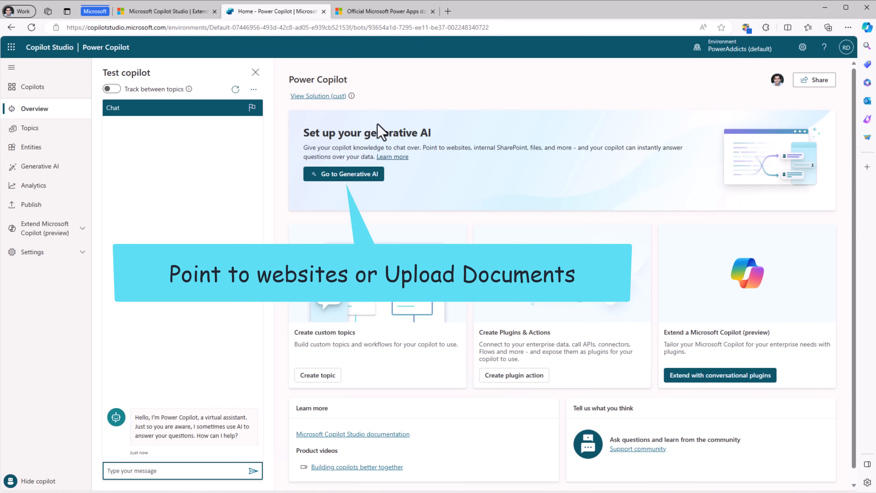
{"action": "mouse_move", "coordinate": [370, 200]}
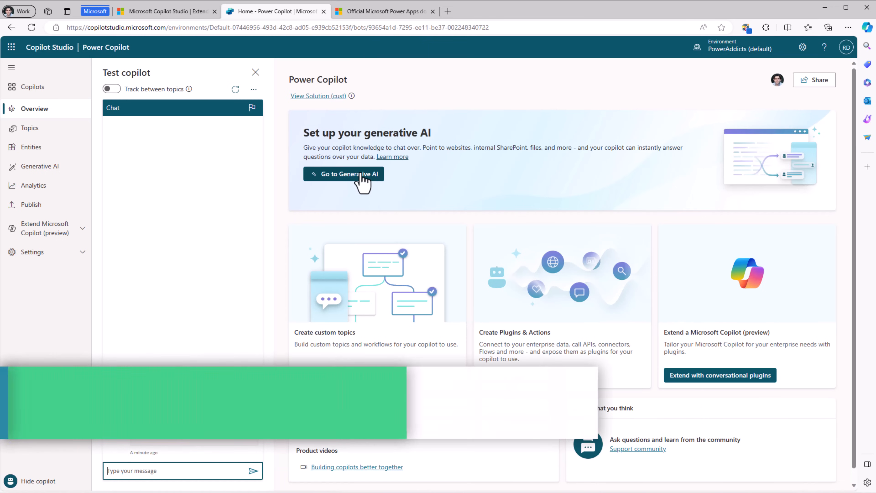
{"action": "left_click", "coordinate": [344, 173]}
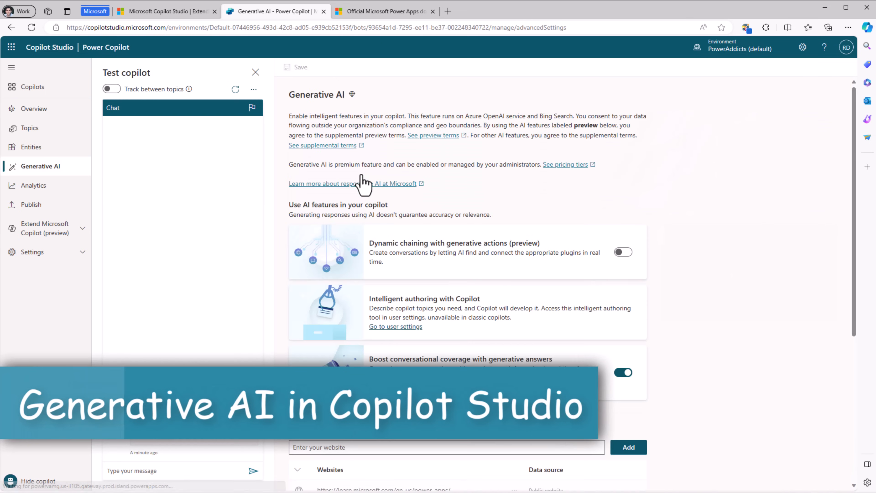
{"action": "scroll", "scroll_direction": "down", "scroll_amount": 3}
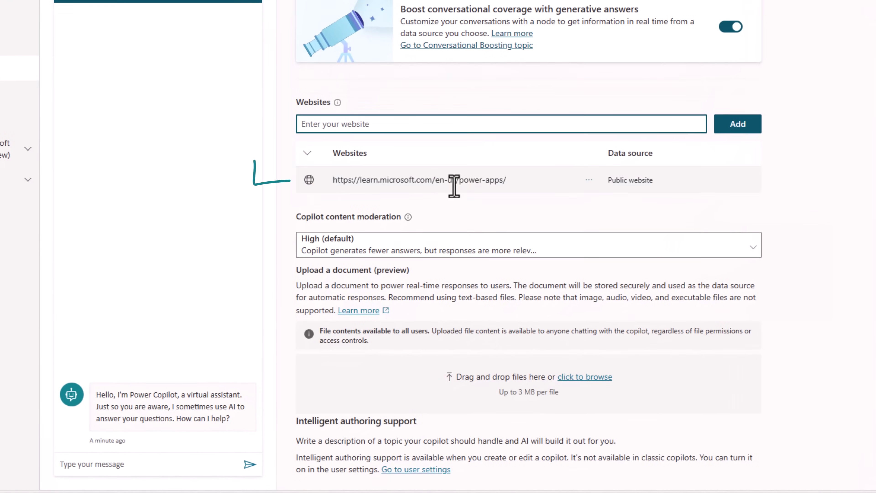
{"action": "mouse_move", "coordinate": [488, 184]}
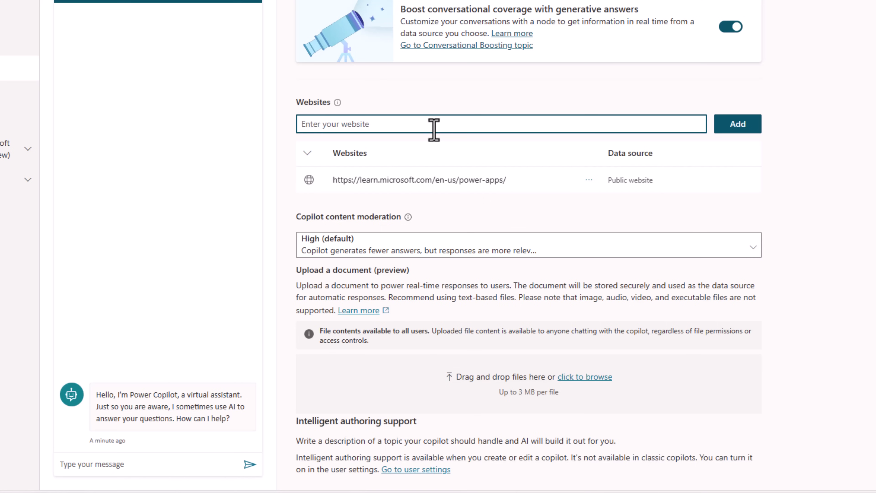
{"action": "mouse_move", "coordinate": [538, 110]}
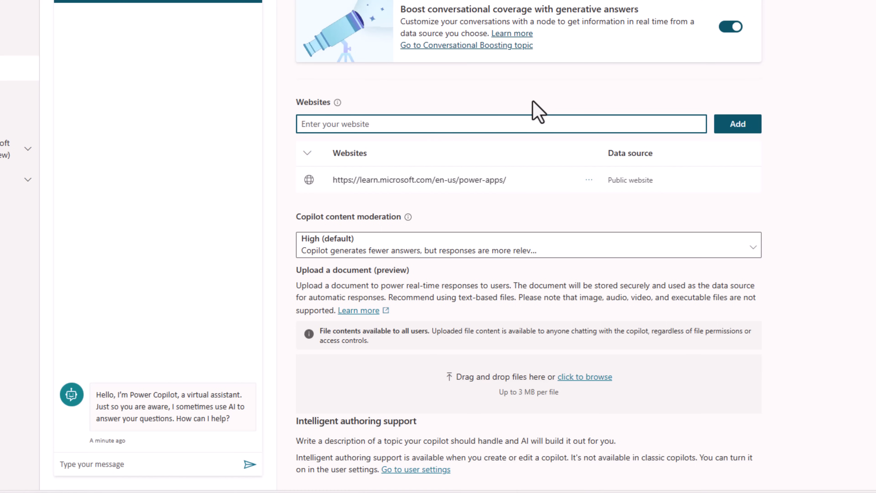
{"action": "left_click", "coordinate": [501, 124]}
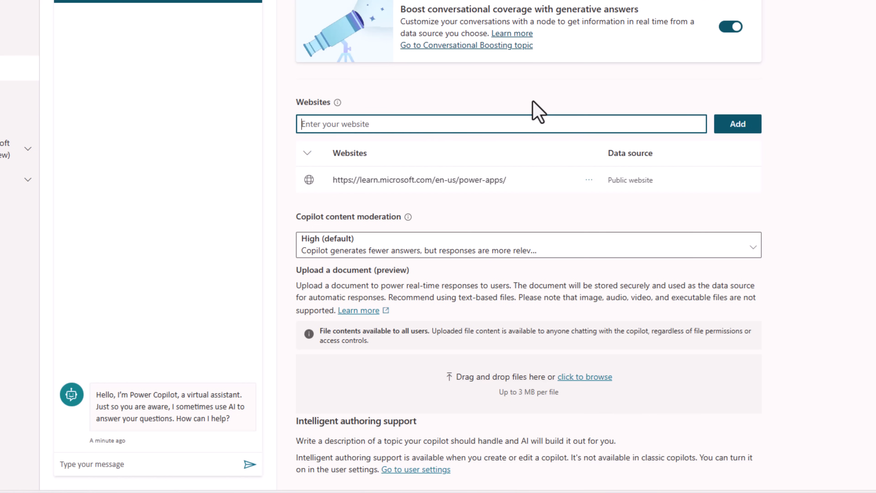
{"action": "type", "text": "https://learn.microsoft.com/en-us/power-automate/"}
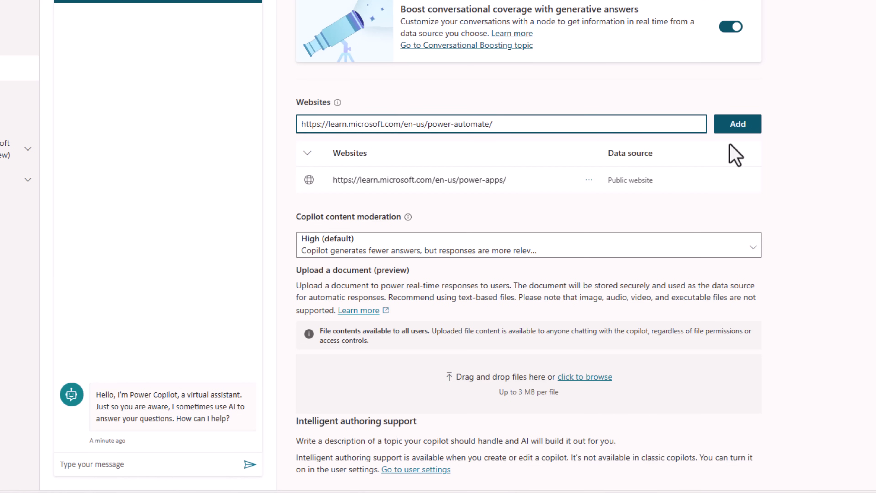
{"action": "left_click", "coordinate": [736, 124]}
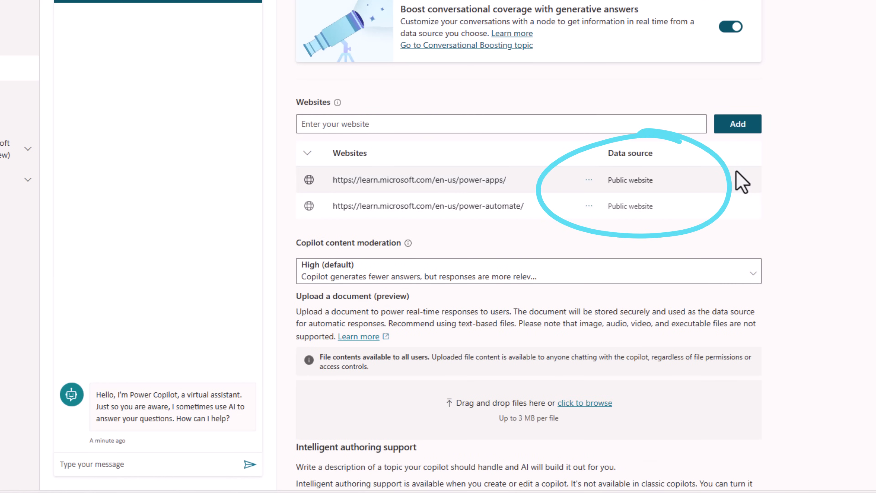
{"action": "scroll", "scroll_direction": "down", "scroll_amount": 3}
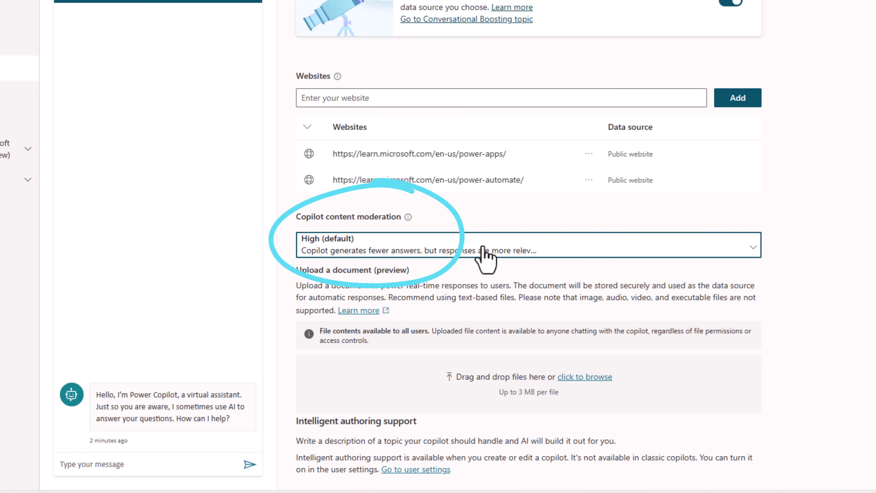
Step: Keep copilot content moderation at High (default)
{"action": "left_click", "coordinate": [525, 244]}
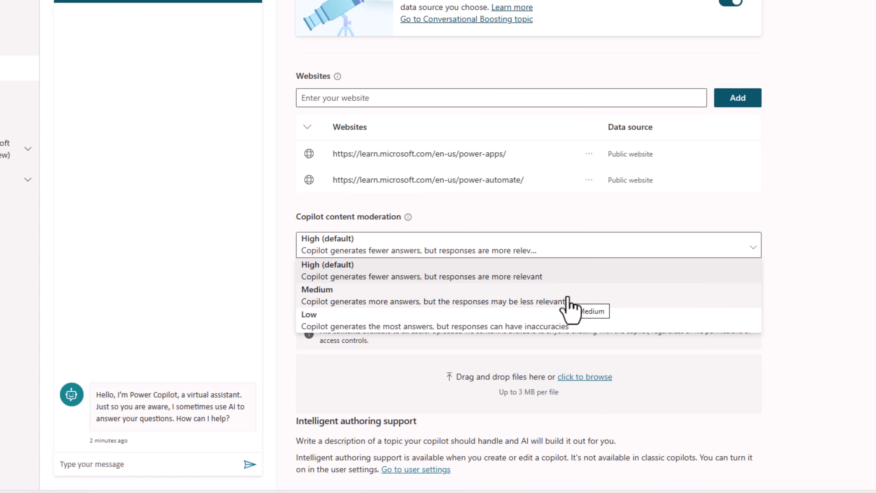
{"action": "mouse_move", "coordinate": [572, 326]}
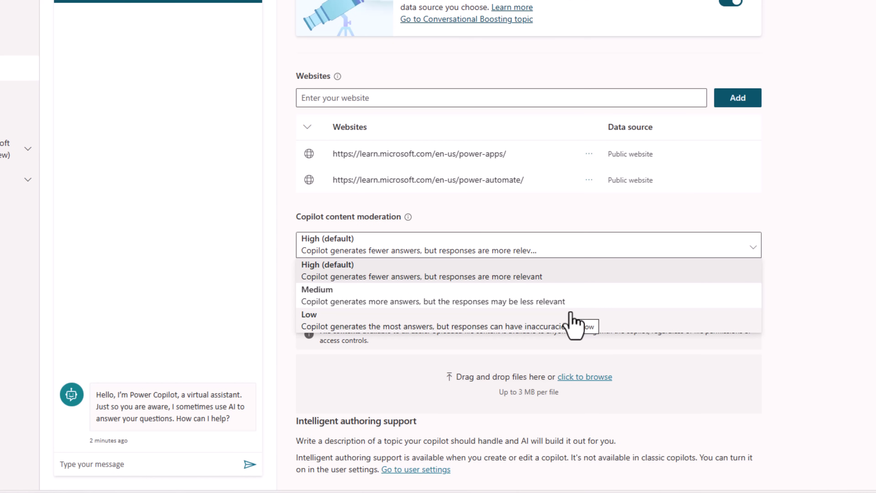
{"action": "mouse_move", "coordinate": [395, 290]}
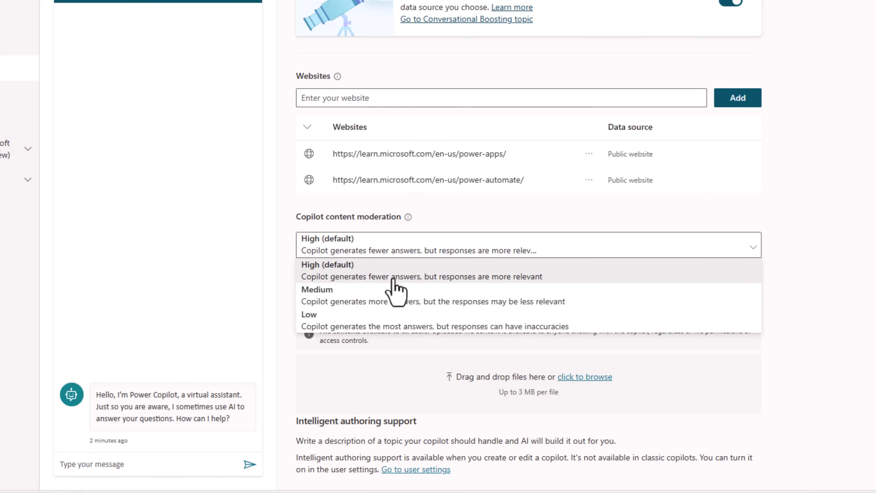
{"action": "left_click", "coordinate": [421, 276]}
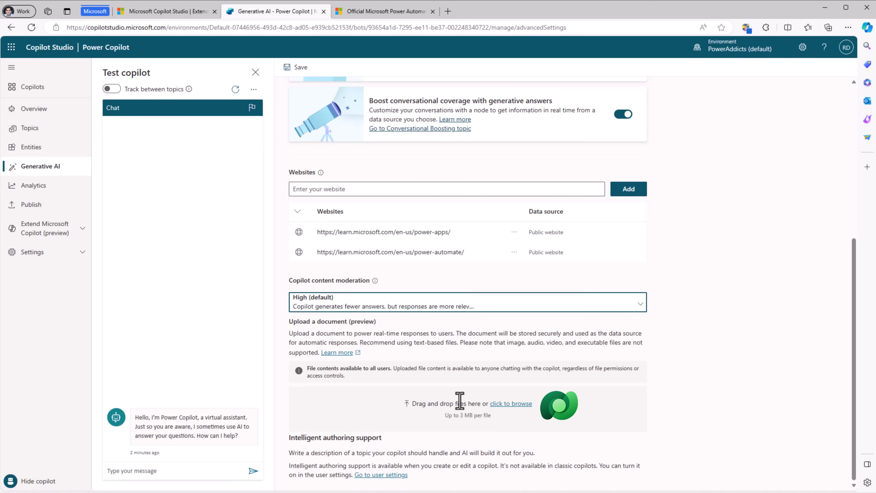
{"action": "mouse_move", "coordinate": [219, 405]}
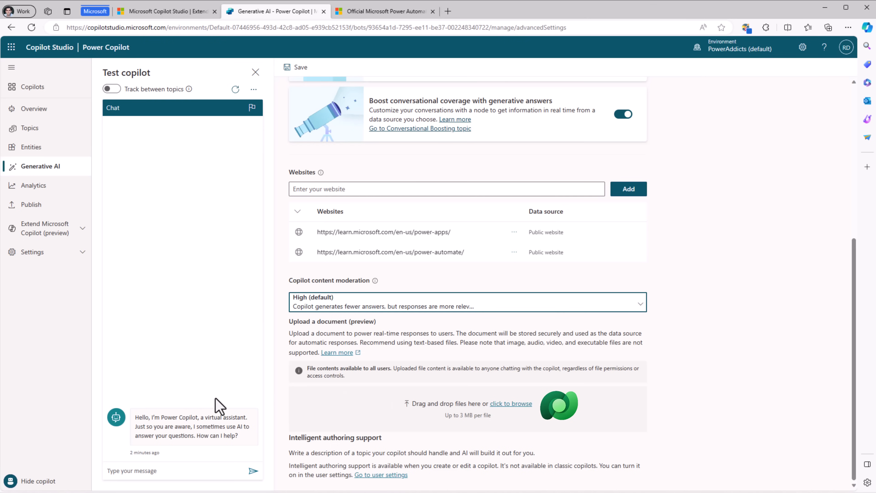
{"action": "mouse_move", "coordinate": [301, 398]}
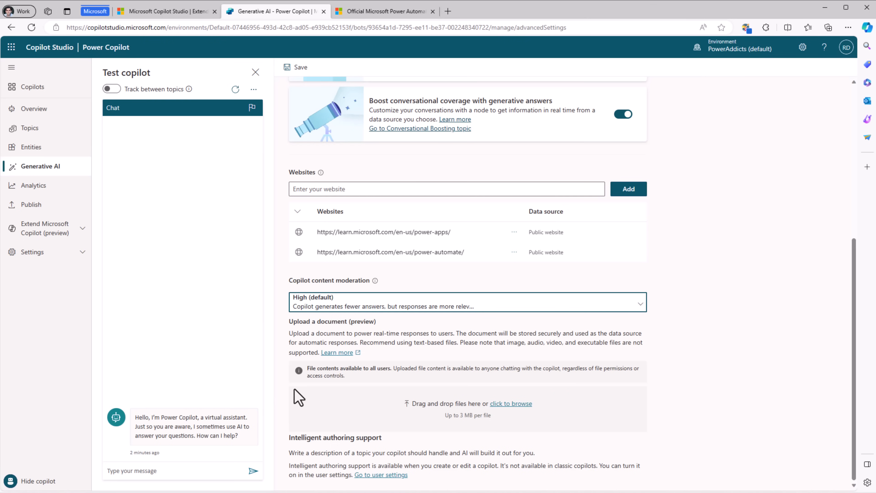
{"action": "mouse_move", "coordinate": [466, 400]}
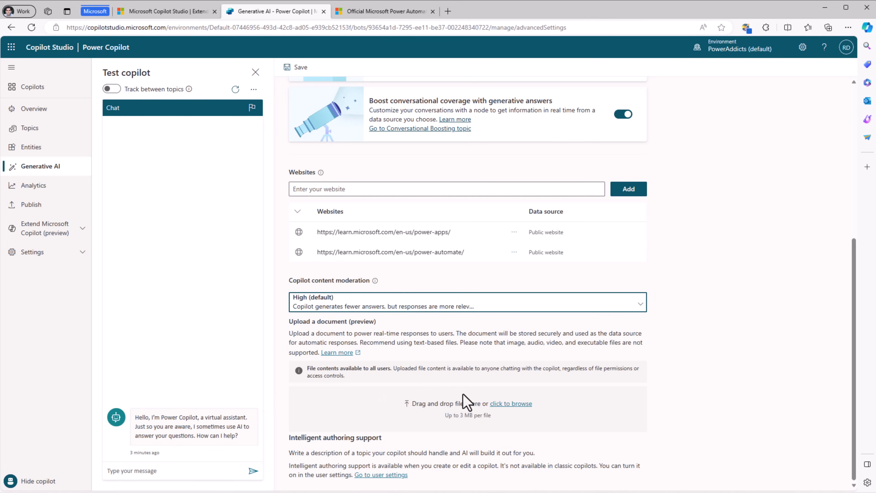
Step: Upload Power Platform Learning Resources.docx as a document knowledge source
{"action": "left_click", "coordinate": [511, 403]}
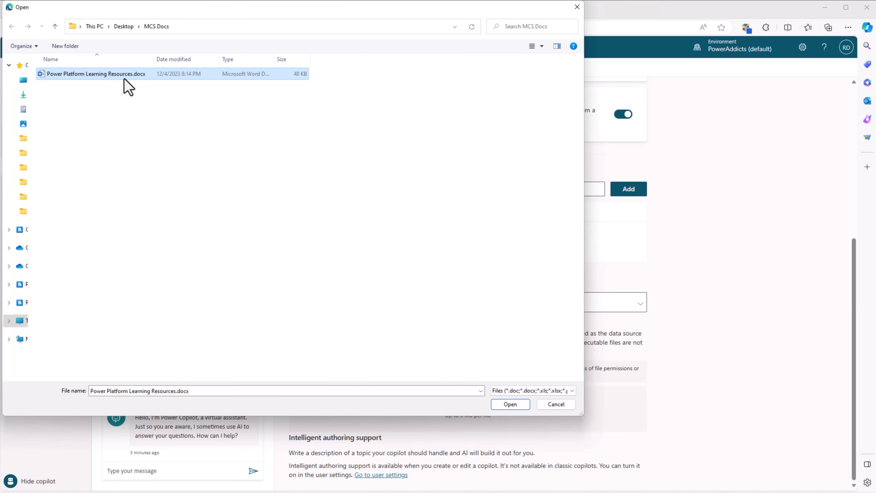
{"action": "left_click", "coordinate": [509, 404]}
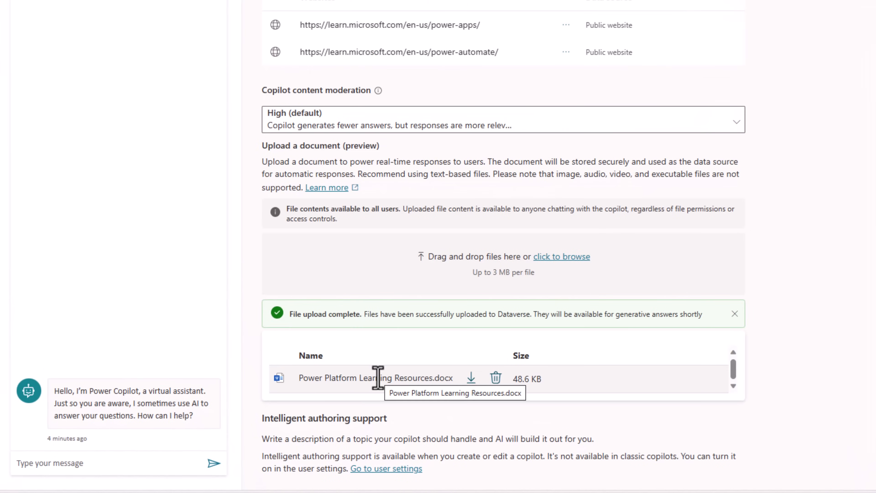
{"action": "mouse_move", "coordinate": [525, 328]}
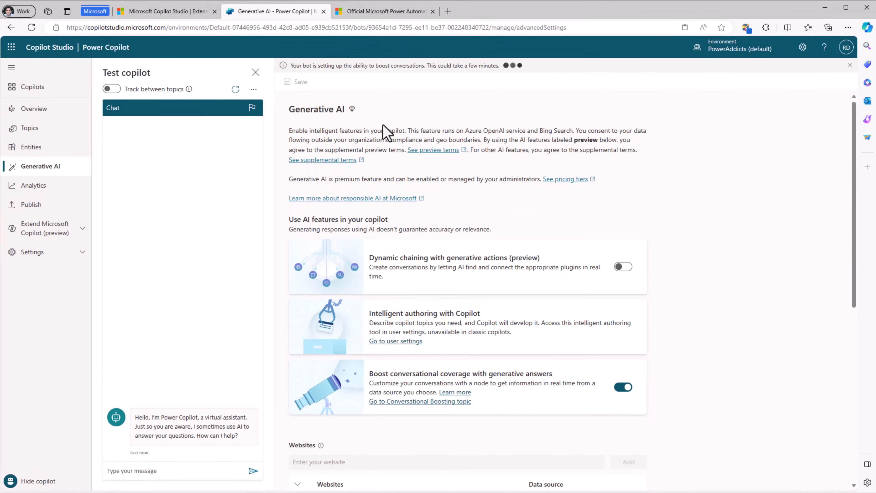
Step: Dismiss the boost notice and turn on Track between topics in Test copilot
{"action": "left_click", "coordinate": [300, 82]}
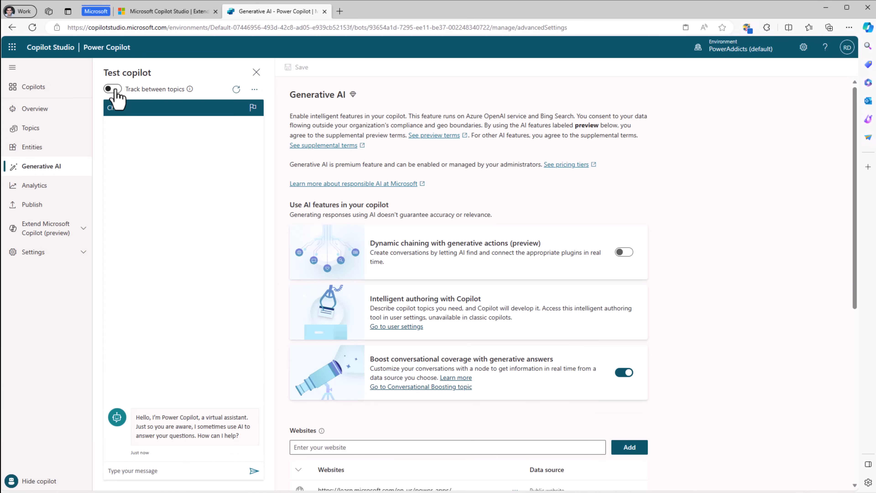
{"action": "left_click", "coordinate": [112, 89]}
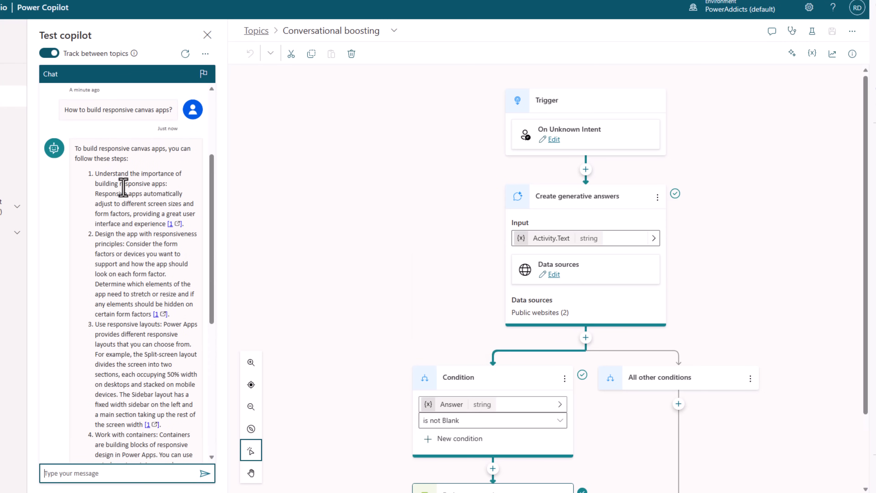
Step: Review the responsive canvas apps answer and follow its cited Power Apps article
{"action": "scroll", "scroll_direction": "down", "scroll_amount": 3}
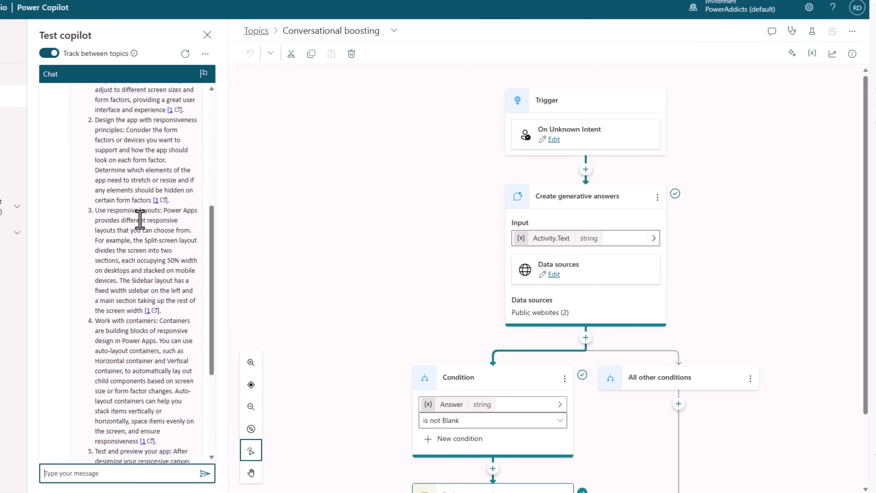
{"action": "scroll", "scroll_direction": "down", "scroll_amount": 3}
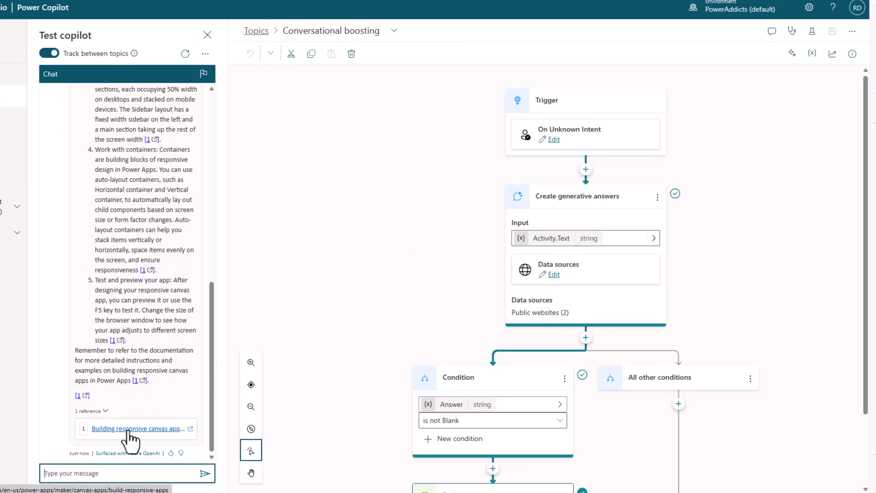
{"action": "left_click", "coordinate": [139, 428]}
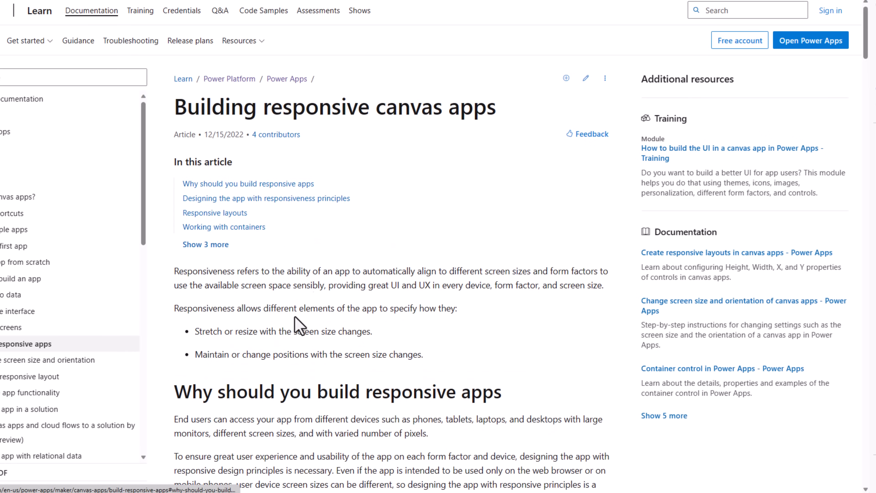
{"action": "scroll", "scroll_direction": "down", "scroll_amount": 3}
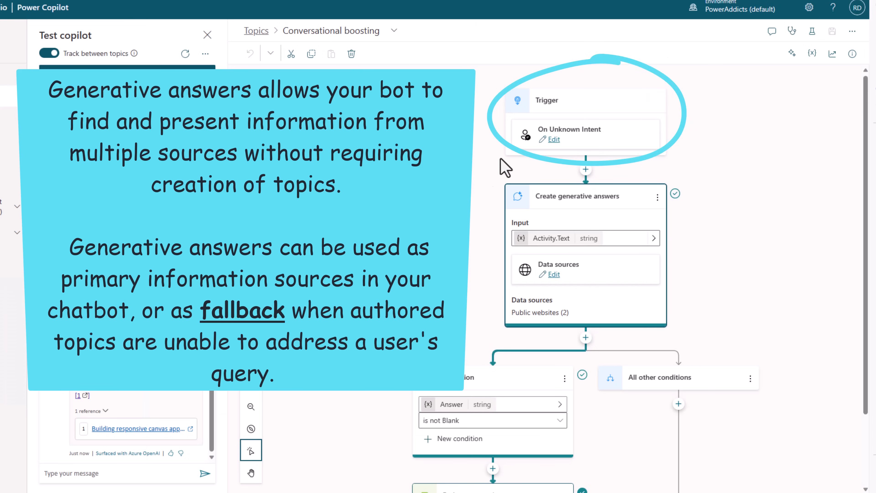
{"action": "mouse_move", "coordinate": [527, 165]}
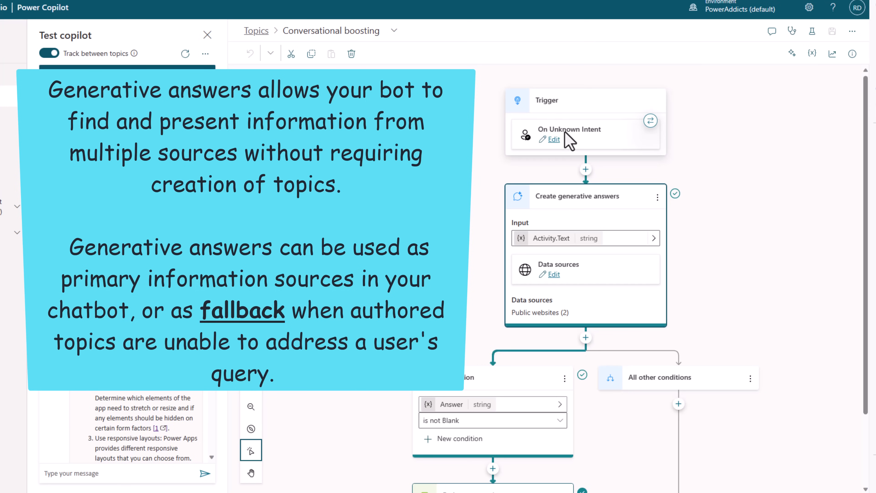
Step: Switch to the Power Platform Learning copilot's overview
{"action": "scroll", "scroll_direction": "down", "scroll_amount": 3}
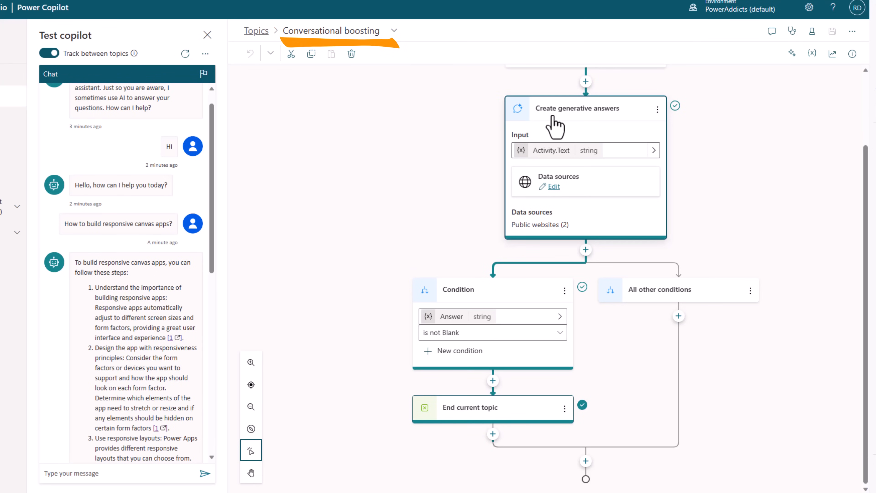
{"action": "mouse_move", "coordinate": [556, 130]}
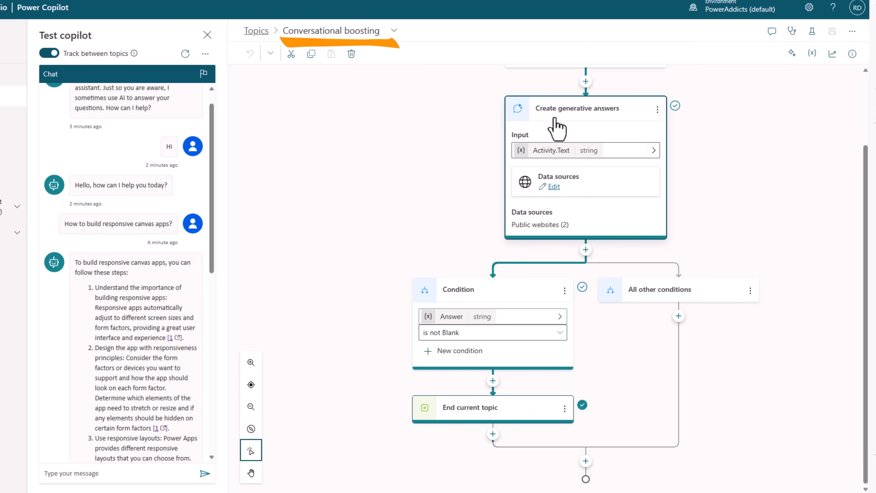
{"action": "left_click", "coordinate": [553, 187]}
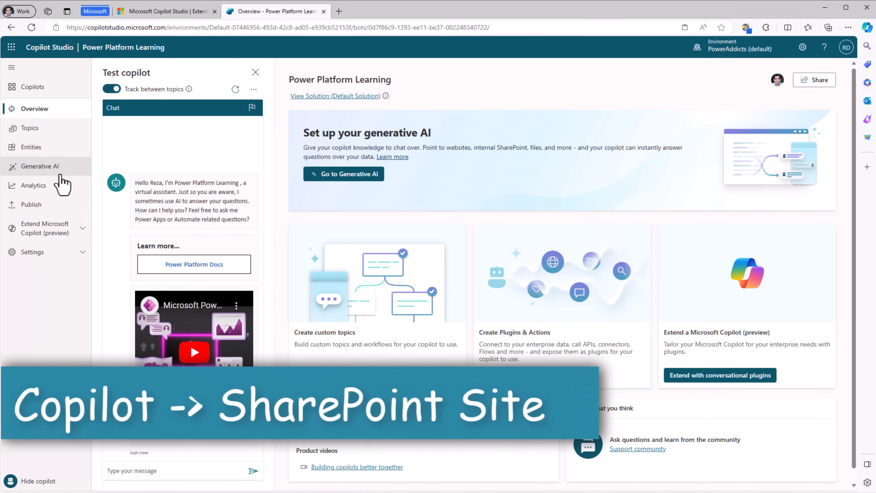
{"action": "left_click", "coordinate": [38, 166]}
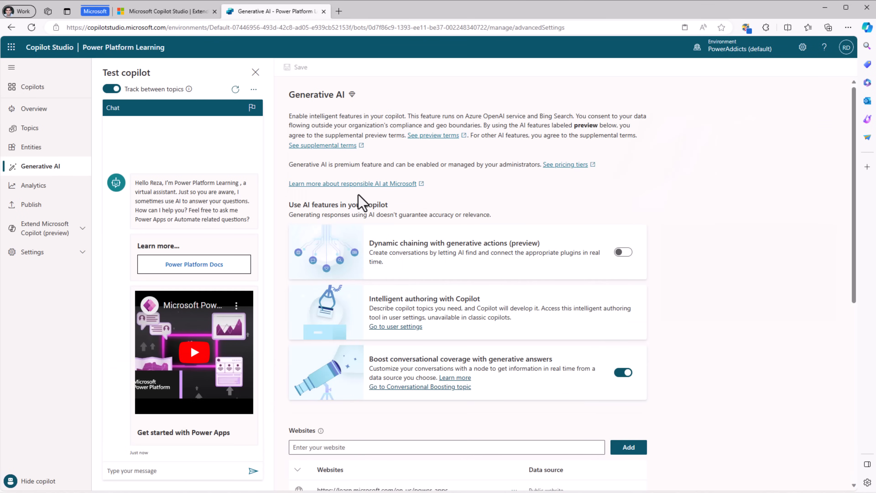
{"action": "scroll", "scroll_direction": "down", "scroll_amount": 3}
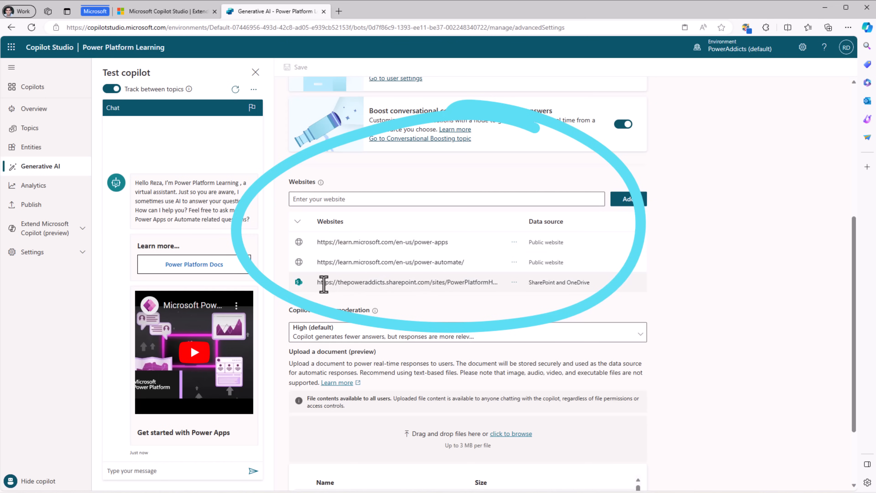
{"action": "mouse_move", "coordinate": [508, 294]}
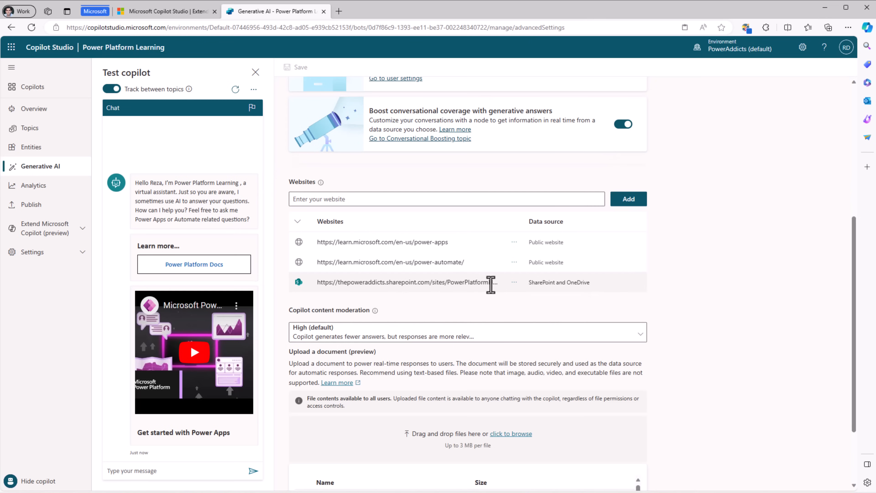
{"action": "double_click", "coordinate": [405, 282]}
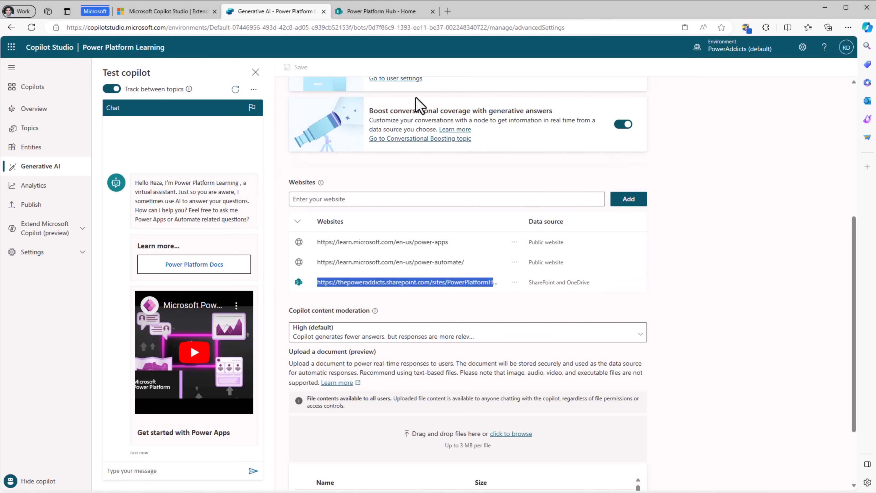
{"action": "left_click", "coordinate": [383, 11]}
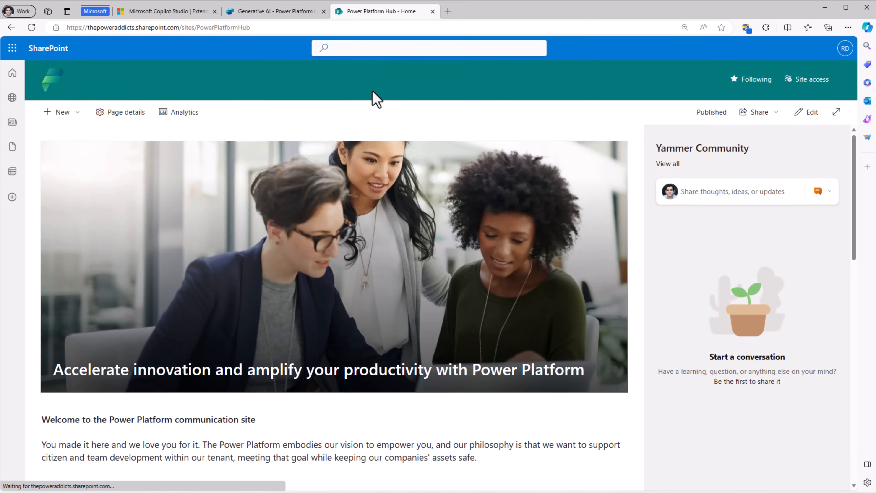
{"action": "left_click", "coordinate": [274, 10]}
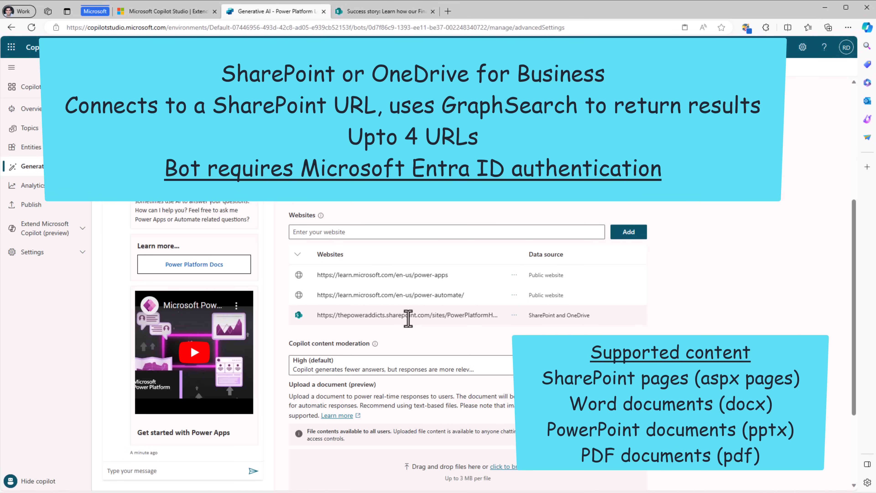
{"action": "left_click", "coordinate": [32, 251]}
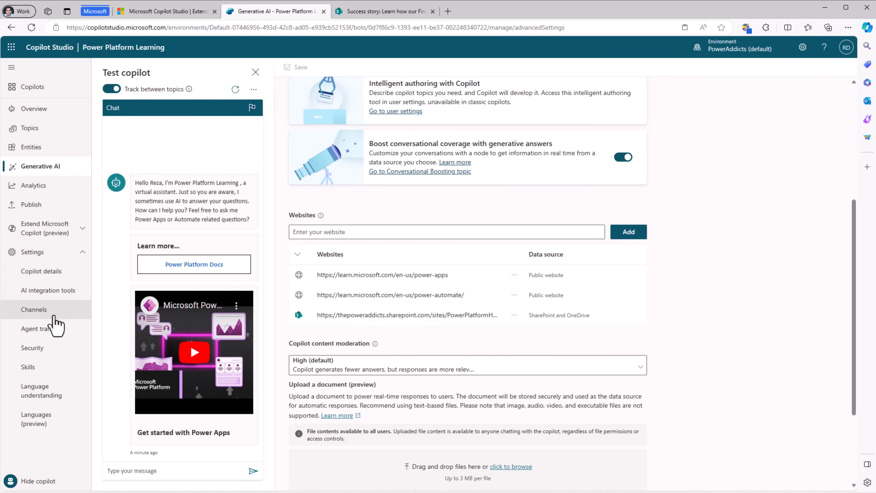
{"action": "left_click", "coordinate": [32, 348]}
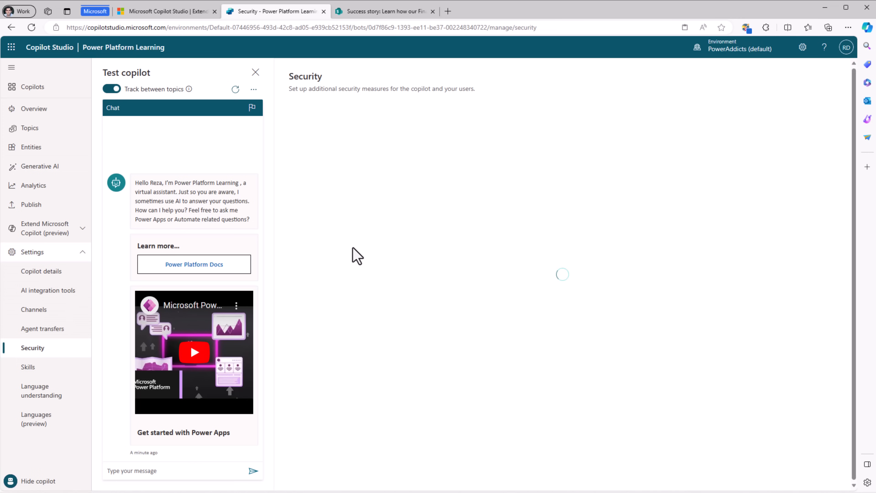
{"action": "left_click", "coordinate": [493, 139]}
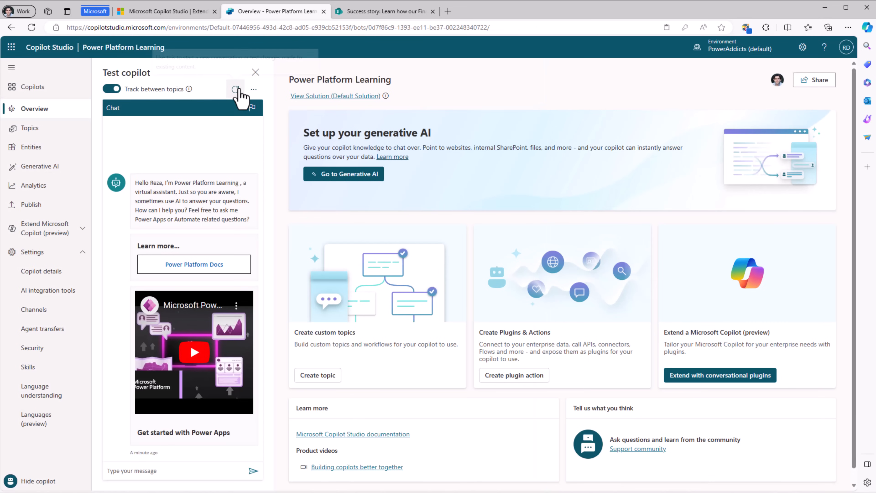
Step: Restart the test chat and review the Conversation Start greeting topic
{"action": "left_click", "coordinate": [234, 90]}
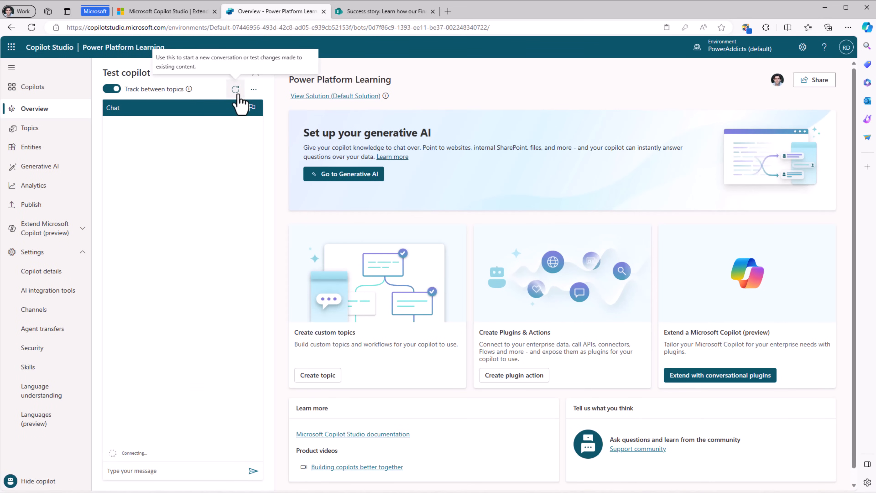
{"action": "left_click", "coordinate": [30, 127]}
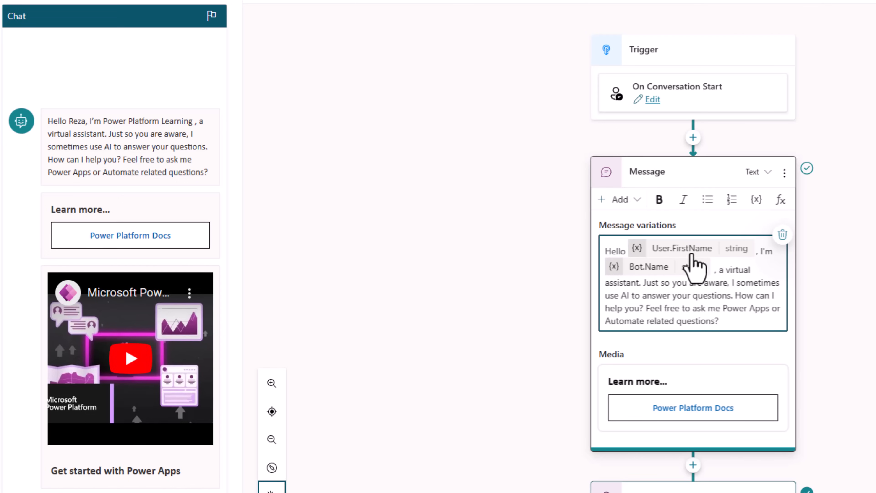
{"action": "mouse_move", "coordinate": [692, 268]}
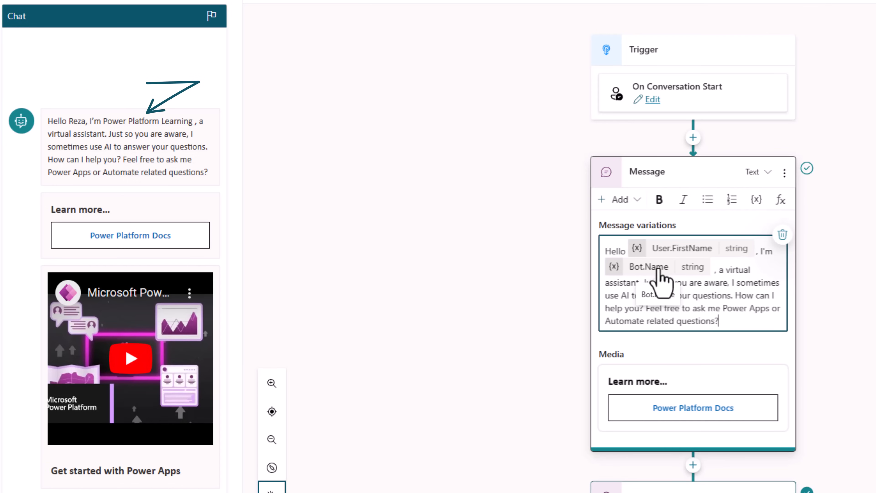
{"action": "scroll", "scroll_direction": "down", "scroll_amount": 3}
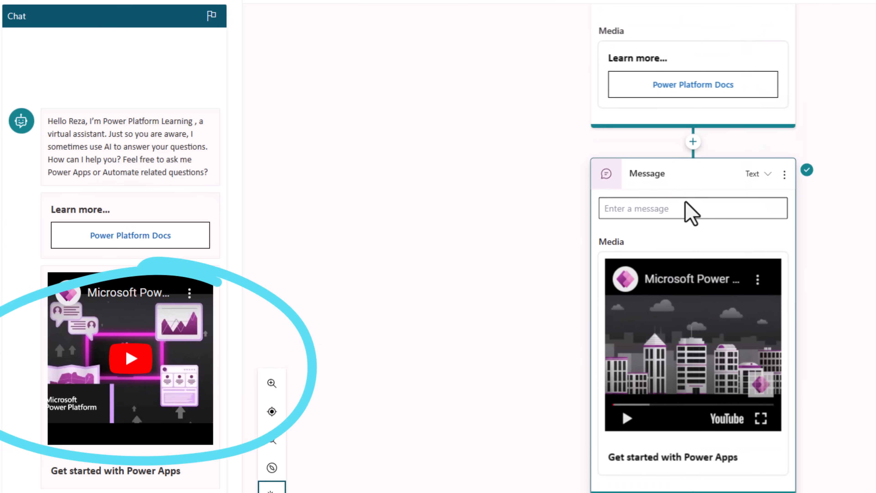
Step: Insert a Message node before the video message, then remove it
{"action": "left_click", "coordinate": [692, 141]}
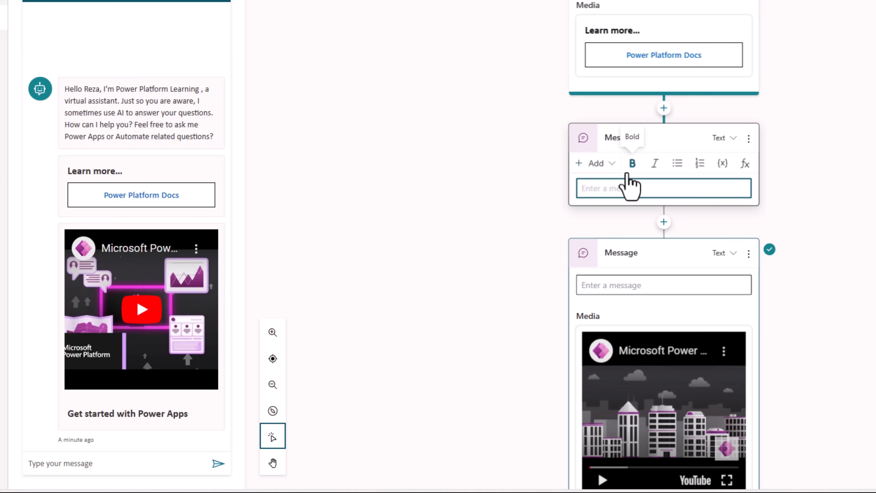
{"action": "left_click", "coordinate": [591, 163]}
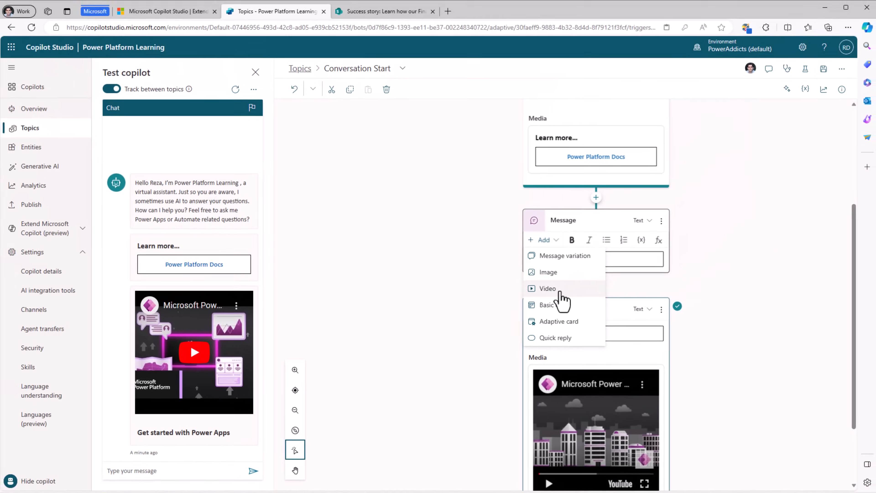
{"action": "left_click", "coordinate": [559, 321]}
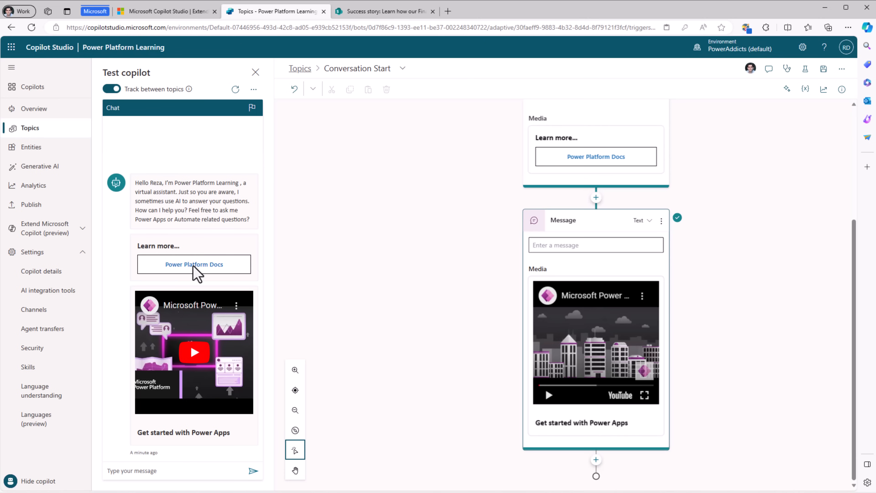
Step: Follow the Power Platform Docs link and play the Get started with Power Apps video
{"action": "left_click", "coordinate": [194, 264]}
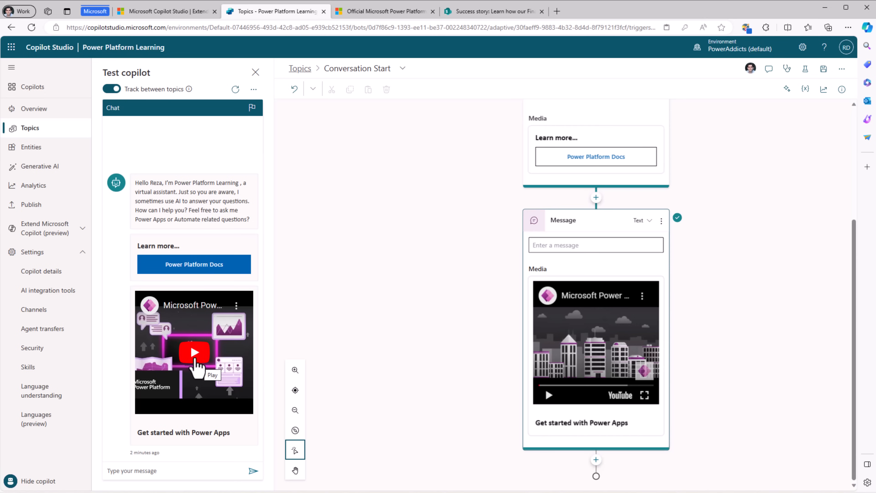
{"action": "left_click", "coordinate": [194, 351]}
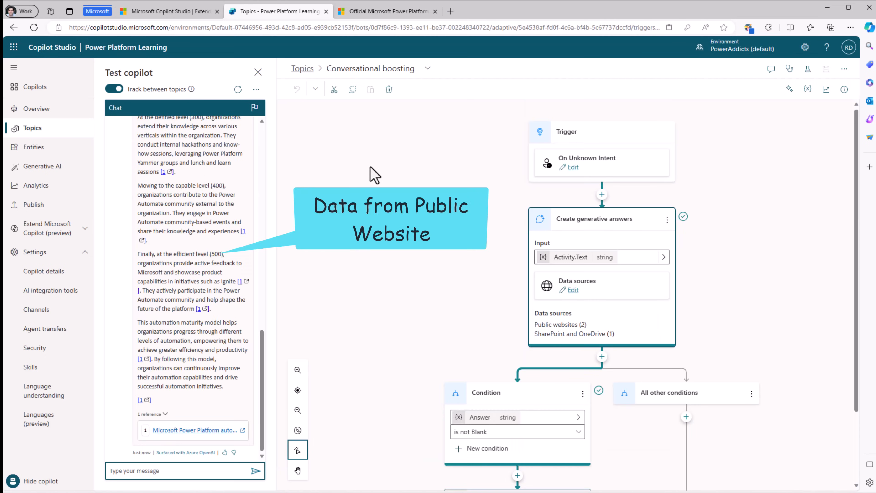
{"action": "mouse_move", "coordinate": [591, 212]}
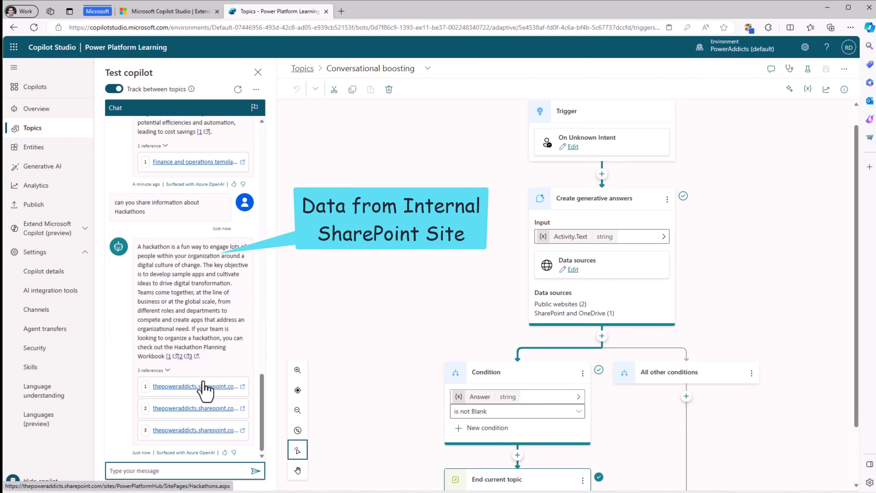
{"action": "mouse_move", "coordinate": [190, 420]}
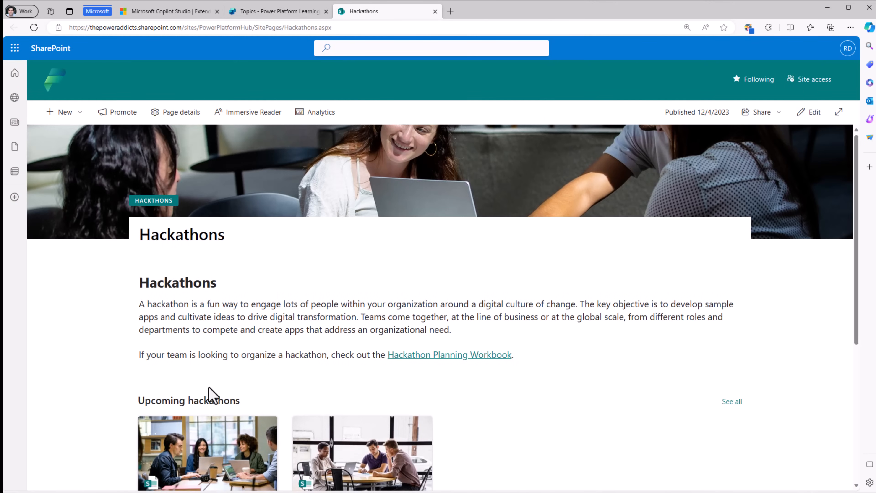
Step: Review the SharePoint and document citations under the test answer, then go to the copilot's Topics list
{"action": "left_click", "coordinate": [278, 10]}
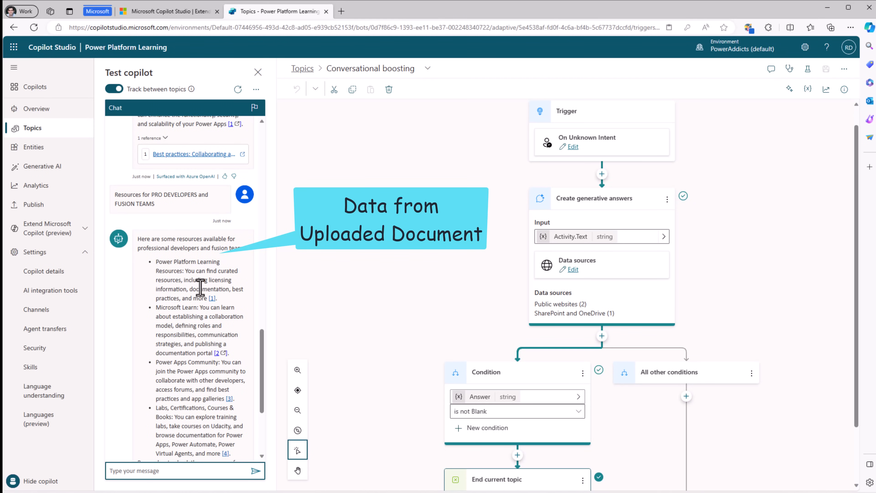
{"action": "scroll", "scroll_direction": "down", "scroll_amount": 3}
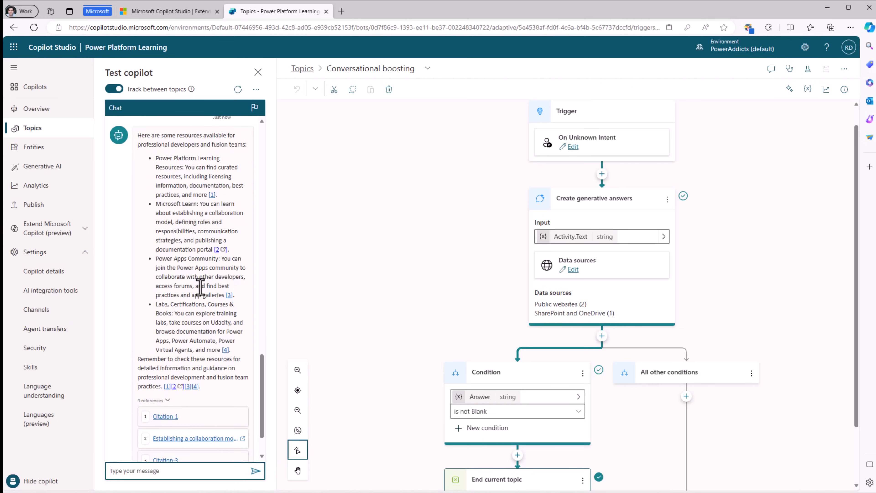
{"action": "scroll", "scroll_direction": "down", "scroll_amount": 3}
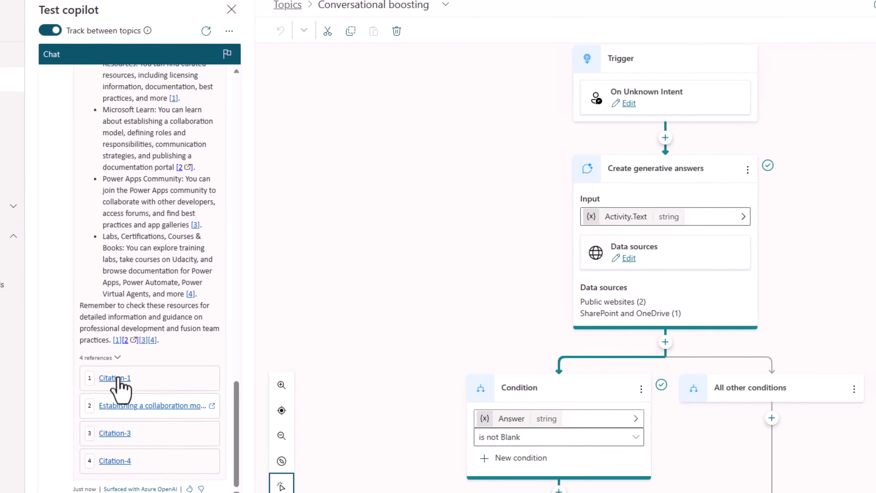
{"action": "left_click", "coordinate": [114, 377]}
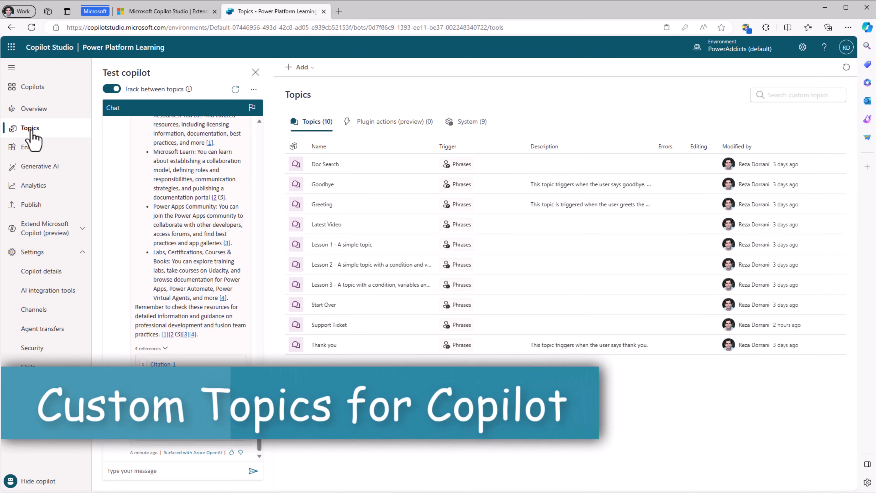
Step: Generate a Request for Training topic from the description 'Let user create a request for training' and review its nodes
{"action": "left_click", "coordinate": [299, 67]}
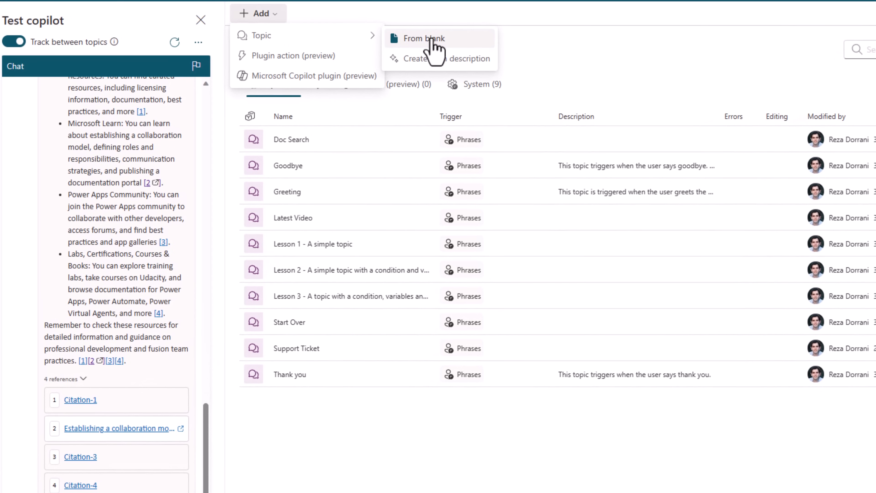
{"action": "mouse_move", "coordinate": [439, 58]}
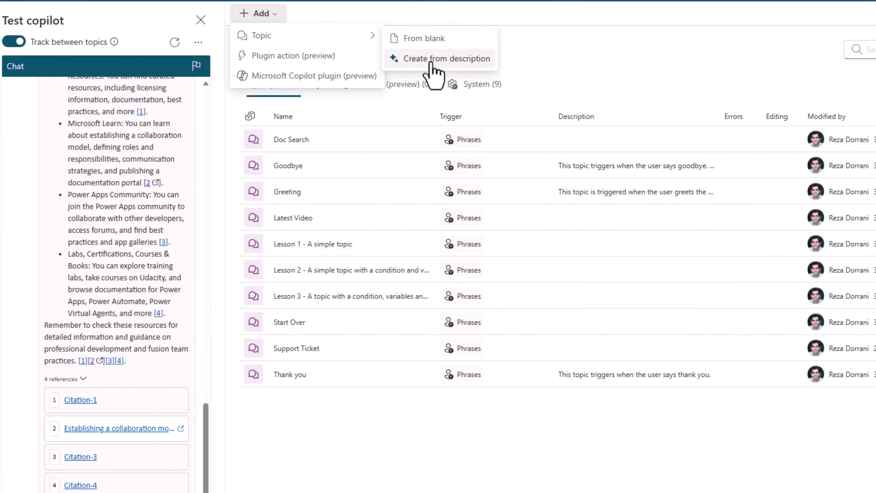
{"action": "left_click", "coordinate": [447, 58]}
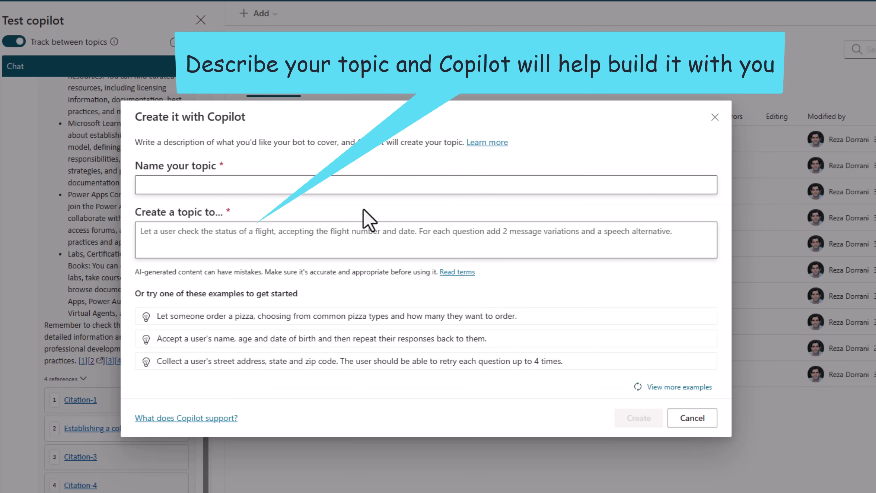
{"action": "type", "text": "Let user create a request for training"}
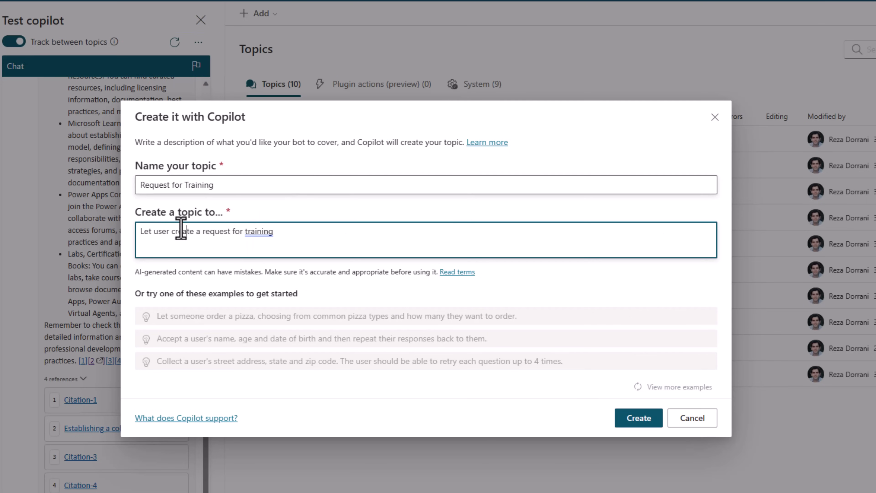
{"action": "mouse_move", "coordinate": [600, 403]}
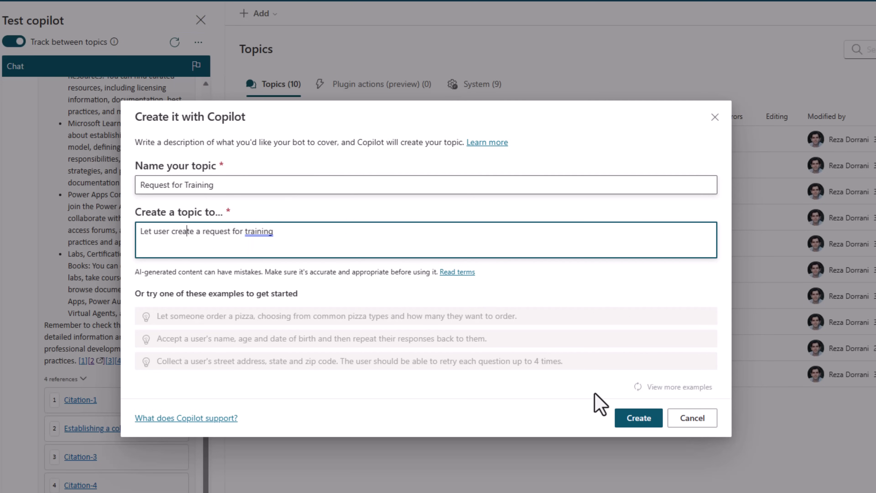
{"action": "left_click", "coordinate": [638, 418]}
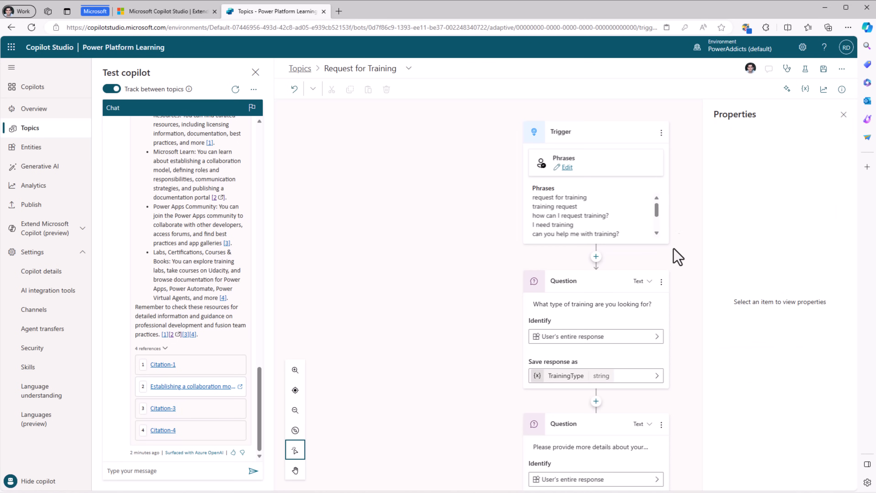
{"action": "scroll", "scroll_direction": "down", "scroll_amount": 3}
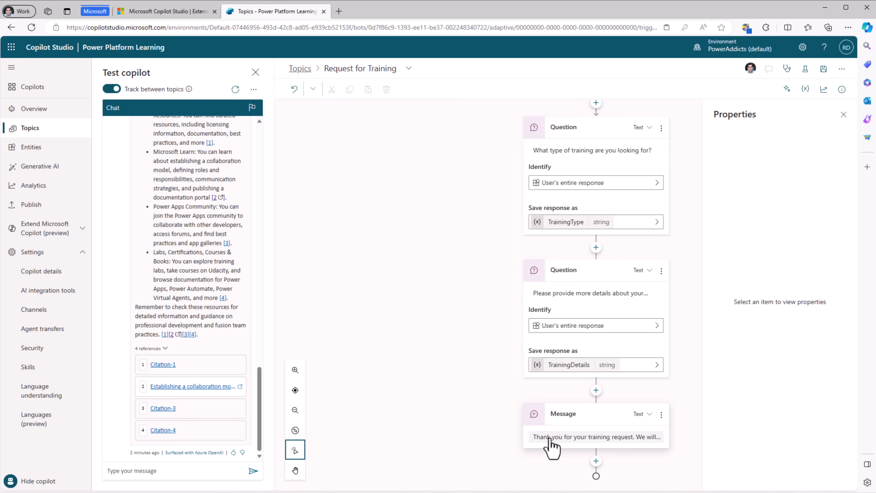
{"action": "mouse_move", "coordinate": [622, 452]}
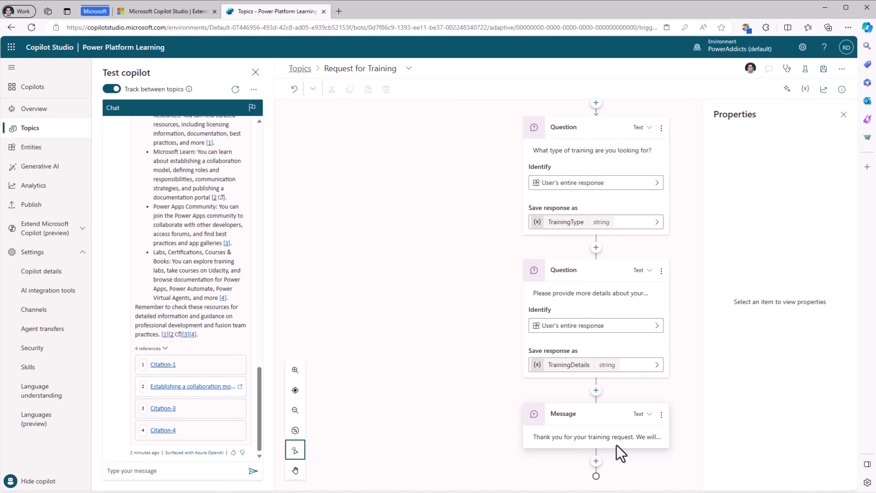
{"action": "mouse_move", "coordinate": [595, 277]}
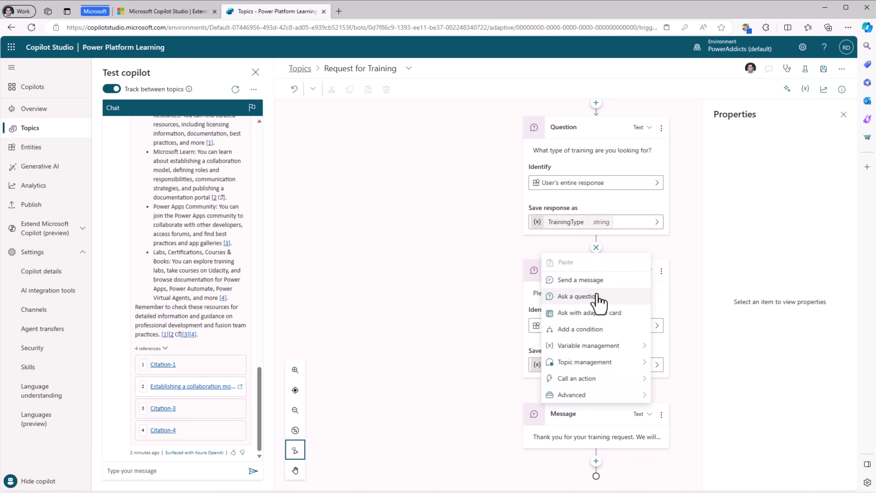
{"action": "left_click", "coordinate": [575, 296]}
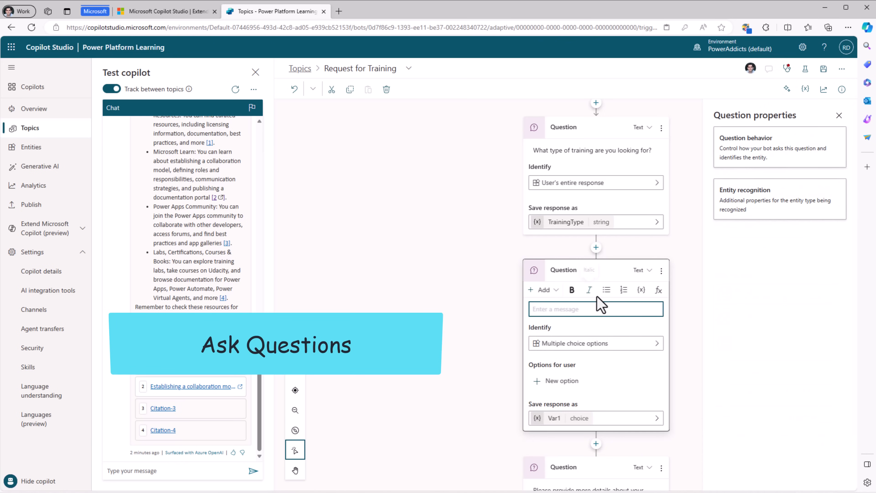
{"action": "left_click", "coordinate": [595, 343]}
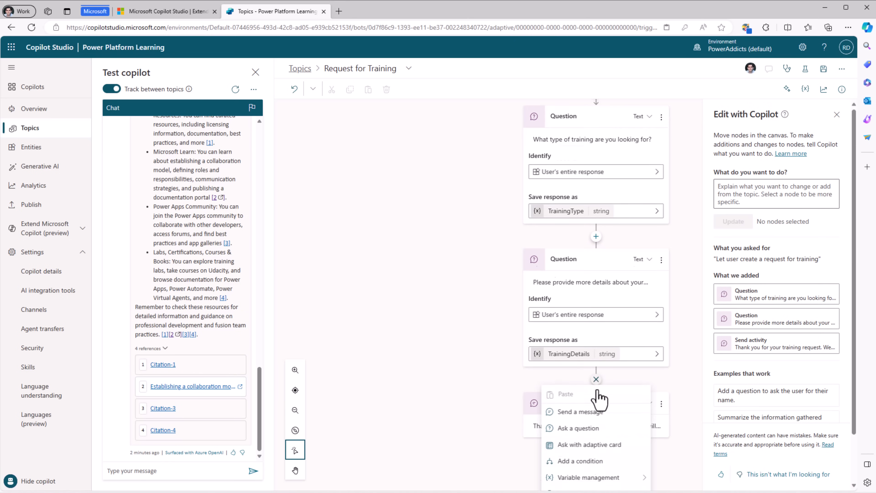
{"action": "left_click", "coordinate": [571, 465]}
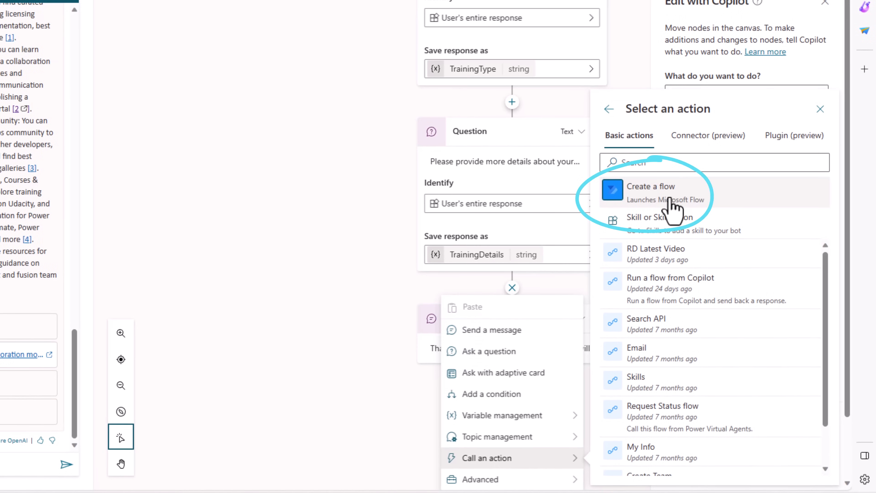
{"action": "left_click", "coordinate": [707, 196]}
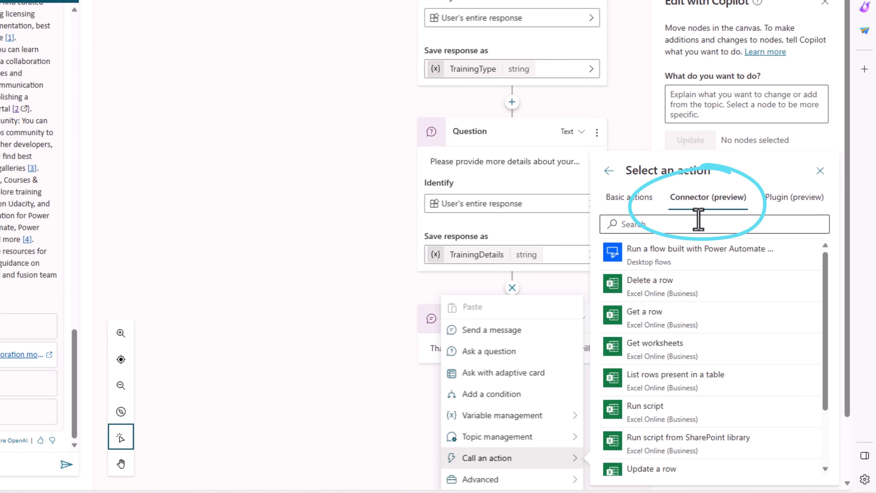
{"action": "left_click", "coordinate": [793, 171]}
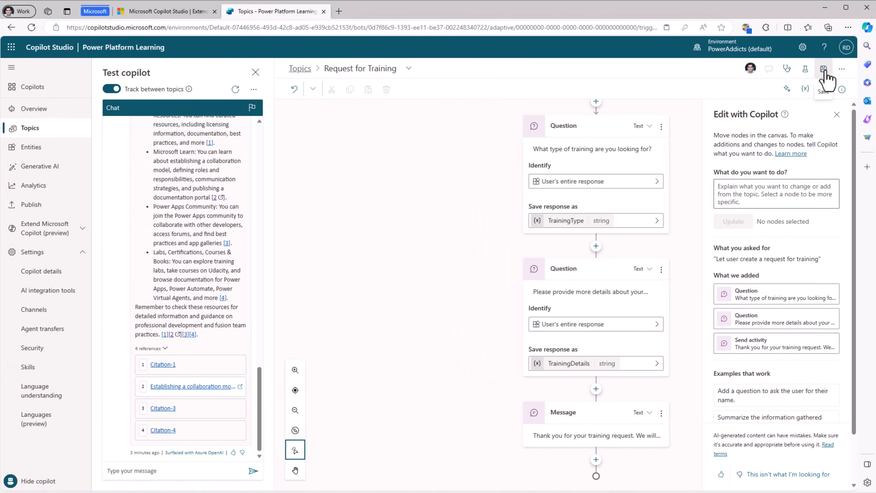
Step: Save the Request for Training topic and answer its training type and details questions in the test chat
{"action": "left_click", "coordinate": [822, 70]}
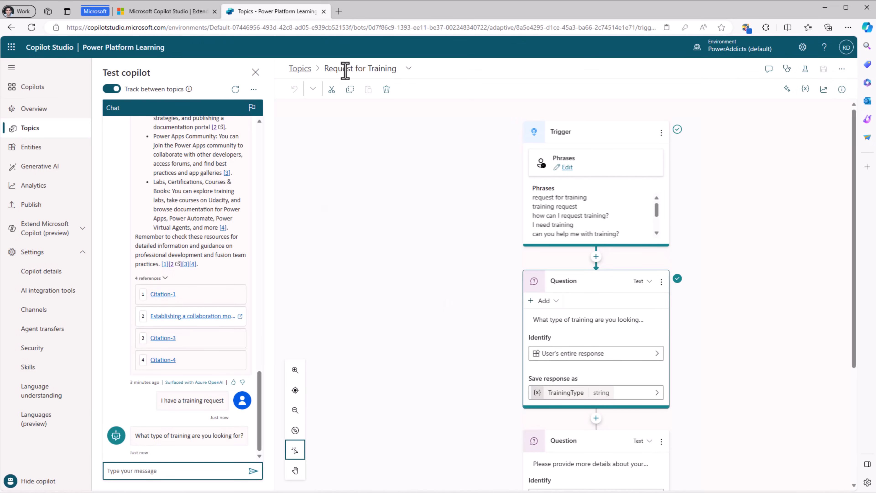
{"action": "mouse_move", "coordinate": [171, 435]}
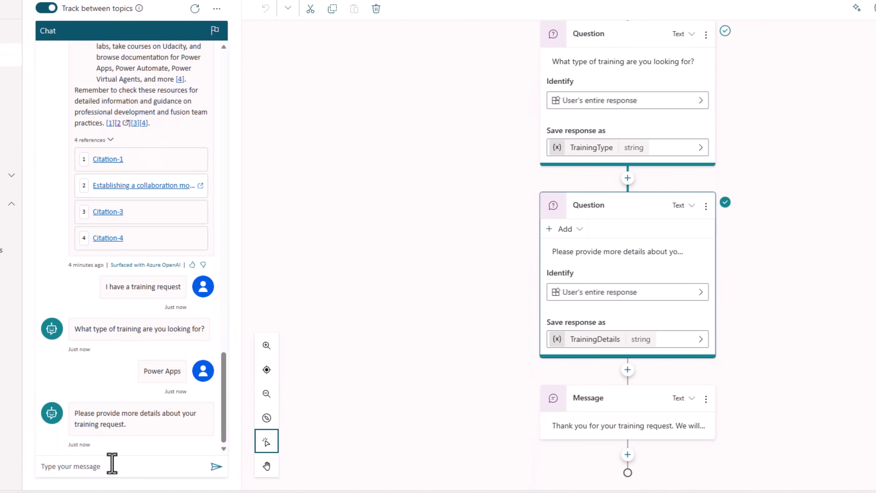
{"action": "left_click", "coordinate": [111, 465]}
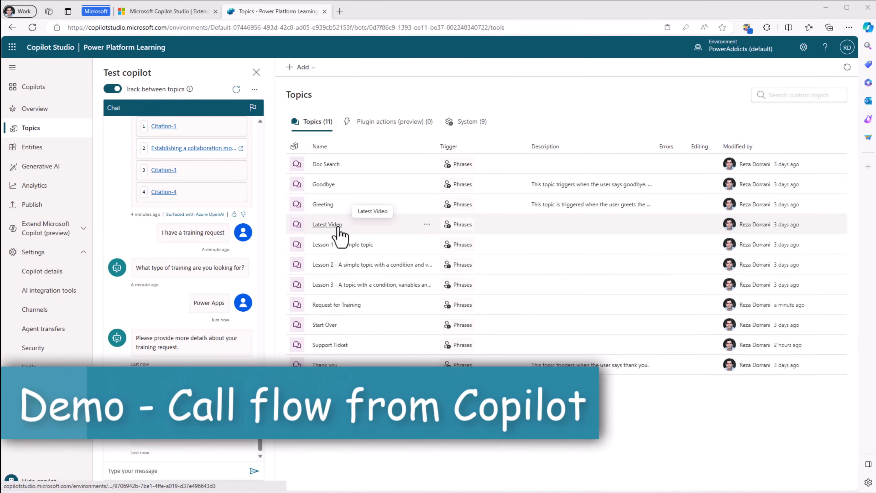
Step: Open the Latest Video topic and view the RD Latest Video flow's details in Power Automate
{"action": "left_click", "coordinate": [326, 224]}
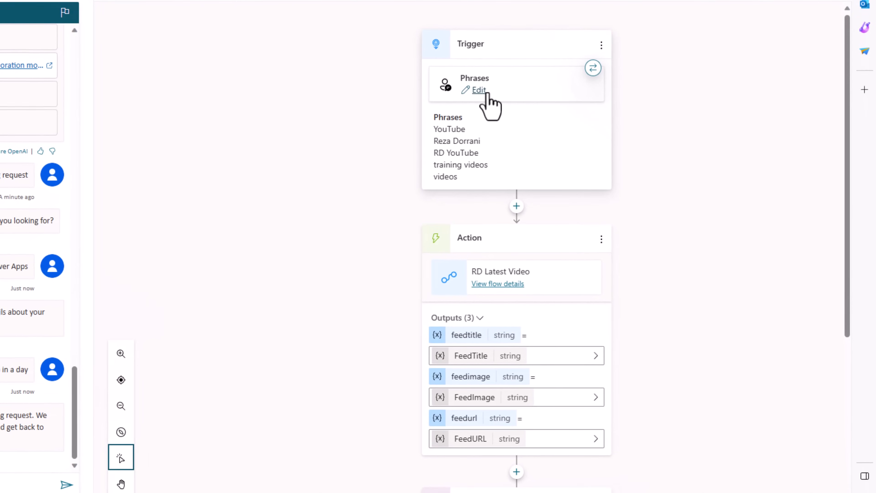
{"action": "left_click", "coordinate": [477, 90]}
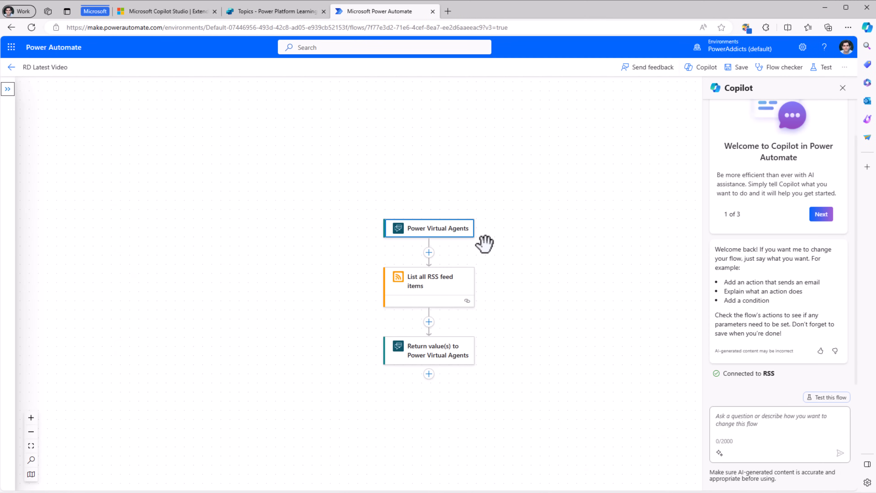
Step: Inspect the List all RSS feed items step reading the YouTube feed and its FeedTitle, FeedImage and FeedURL return values
{"action": "left_click", "coordinate": [428, 286]}
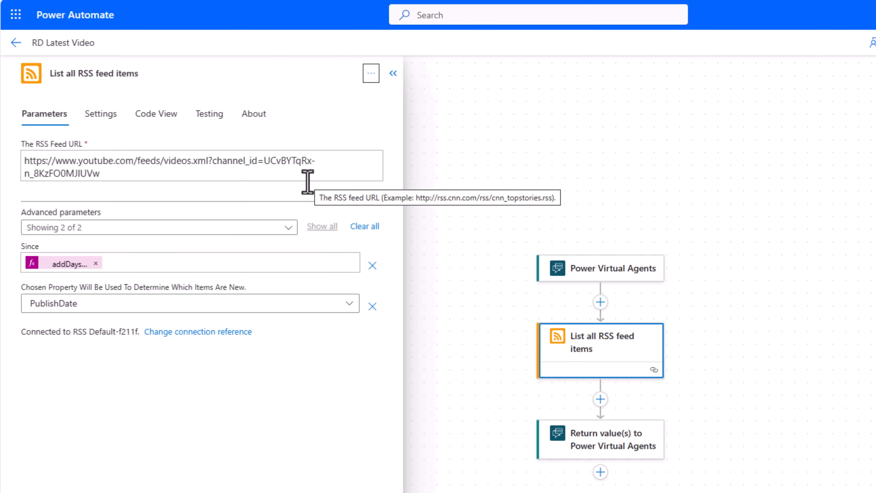
{"action": "mouse_move", "coordinate": [66, 292]}
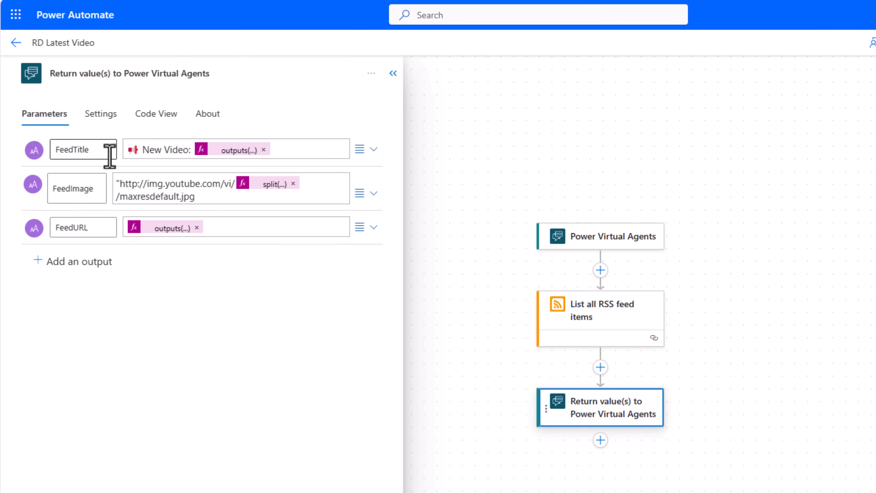
{"action": "mouse_move", "coordinate": [120, 264]}
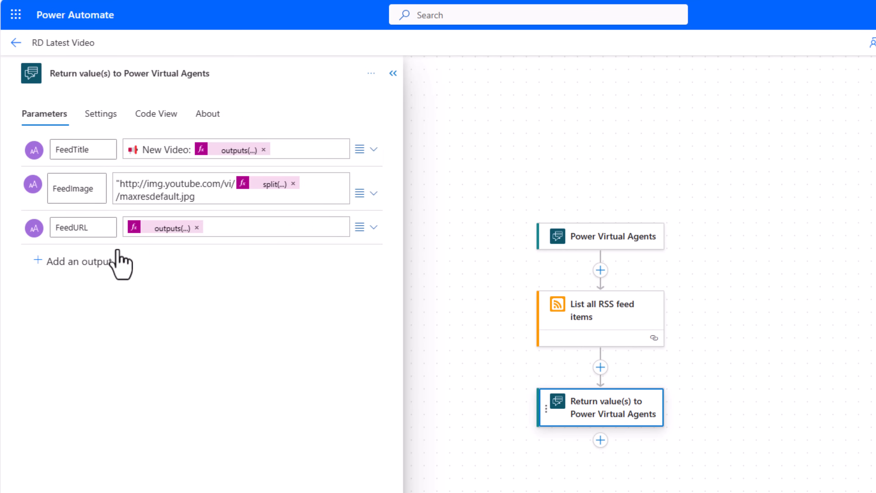
{"action": "left_click", "coordinate": [290, 5]}
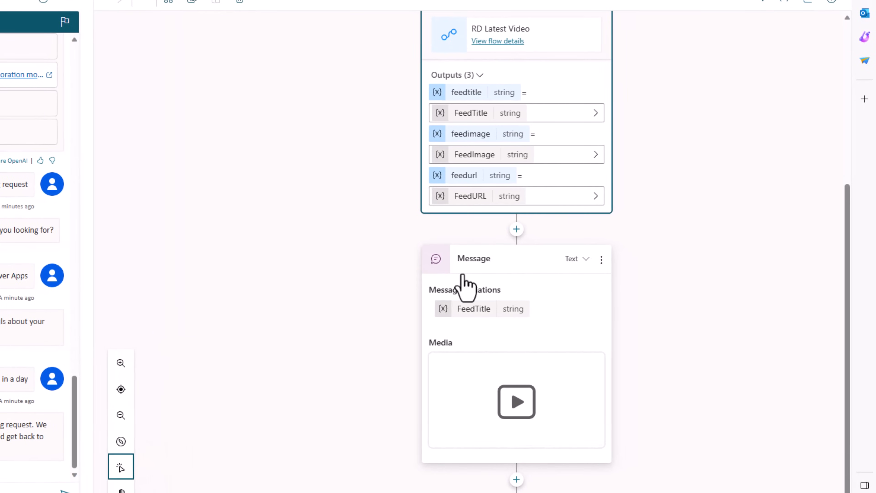
{"action": "mouse_move", "coordinate": [490, 397]}
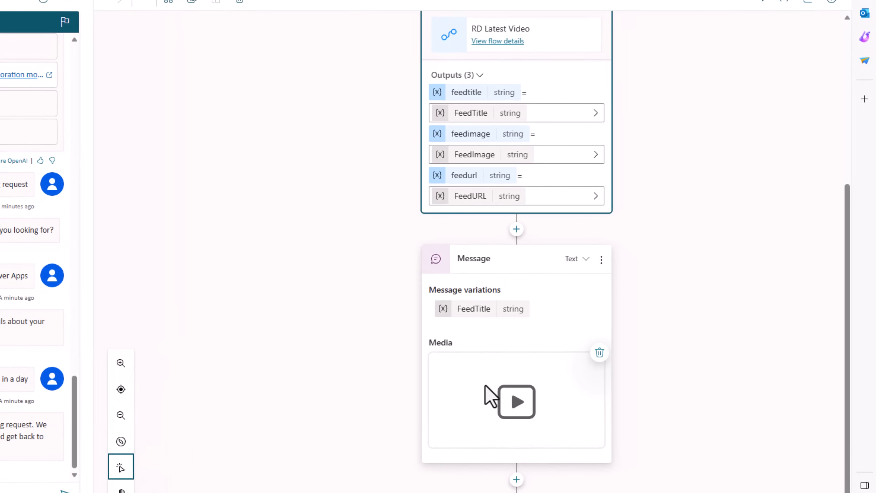
Step: Play and pause the latest YouTube video card in the test chat, then go to Analytics
{"action": "left_click", "coordinate": [515, 400]}
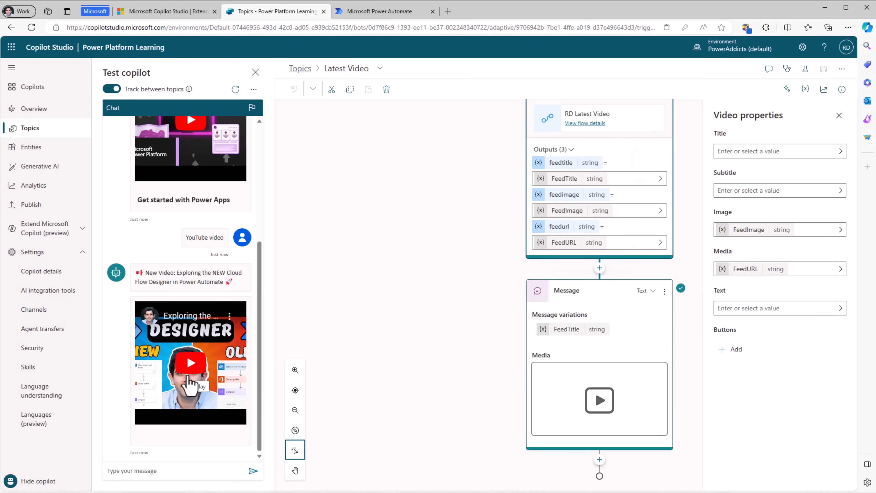
{"action": "left_click", "coordinate": [190, 361]}
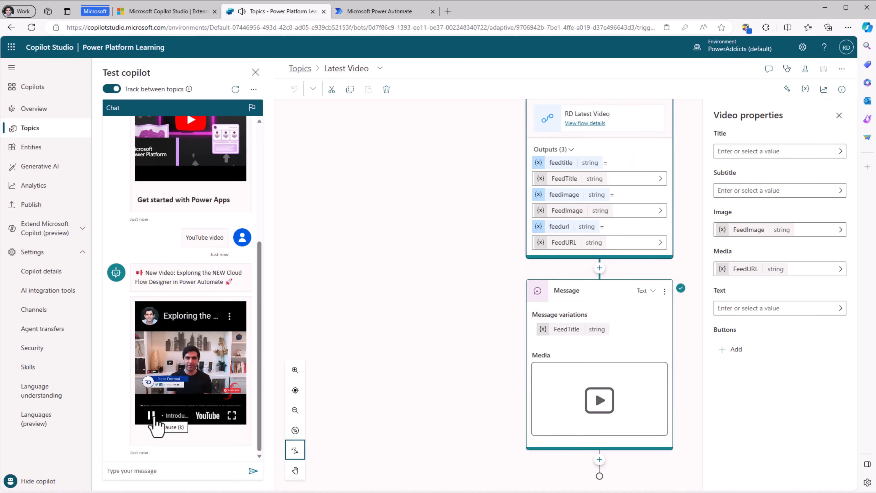
{"action": "left_click", "coordinate": [149, 415]}
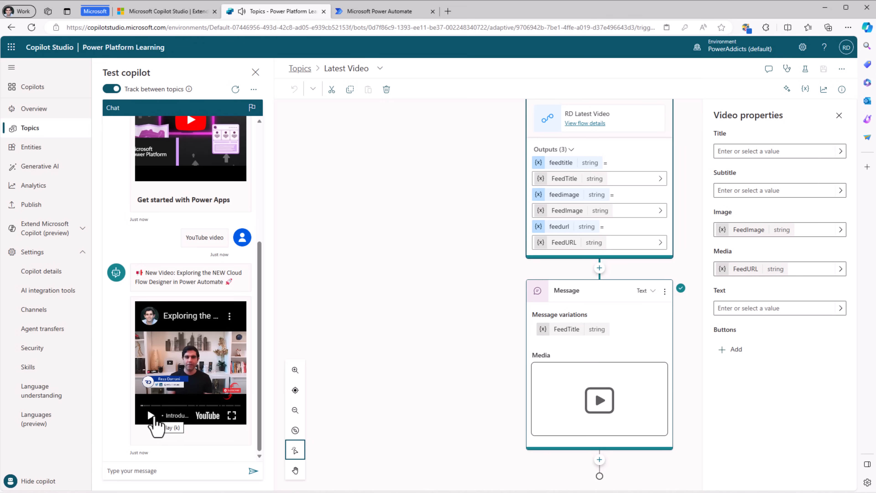
{"action": "left_click", "coordinate": [35, 185]}
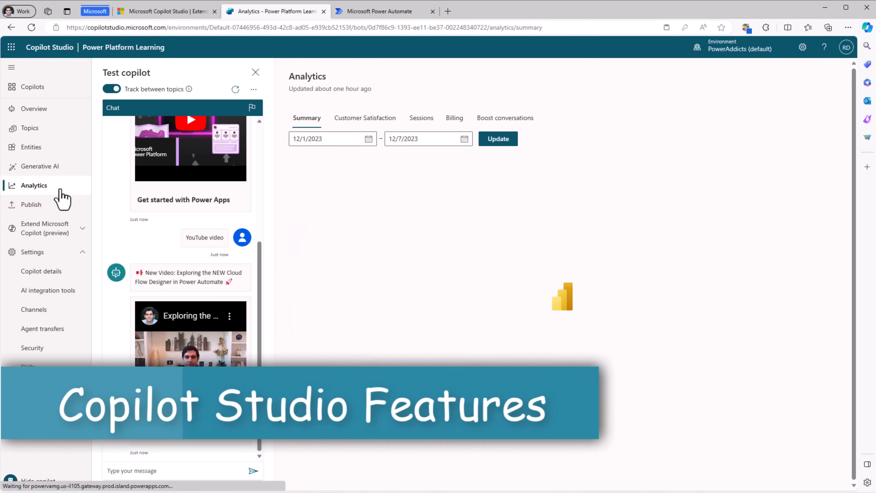
Step: Publish the latest version of the copilot from the Publish page
{"action": "left_click", "coordinate": [497, 139]}
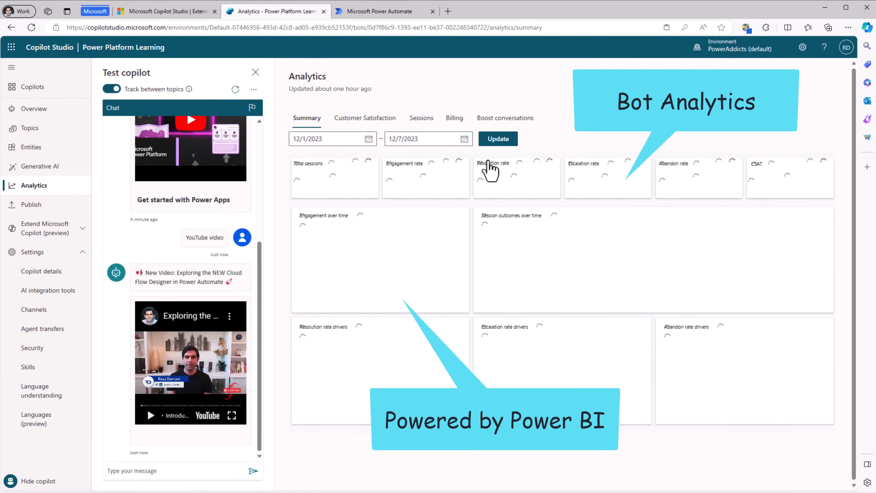
{"action": "mouse_move", "coordinate": [600, 161]}
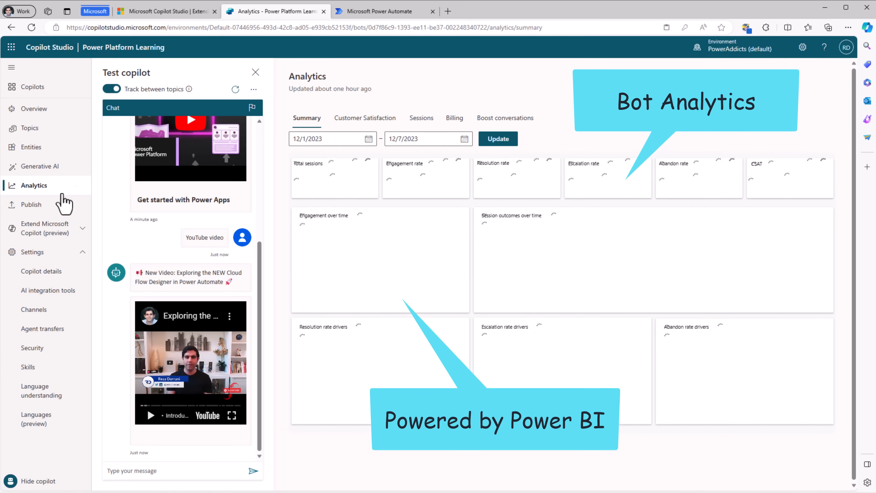
{"action": "left_click", "coordinate": [31, 205]}
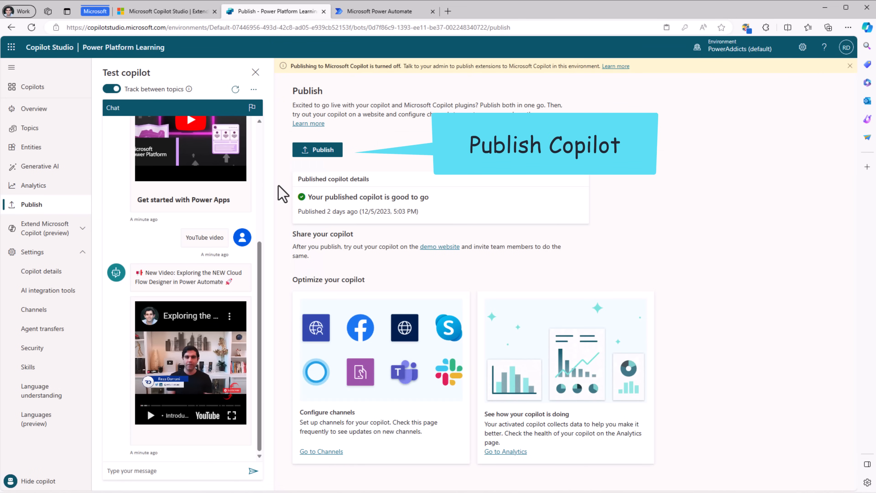
{"action": "mouse_move", "coordinate": [326, 162]}
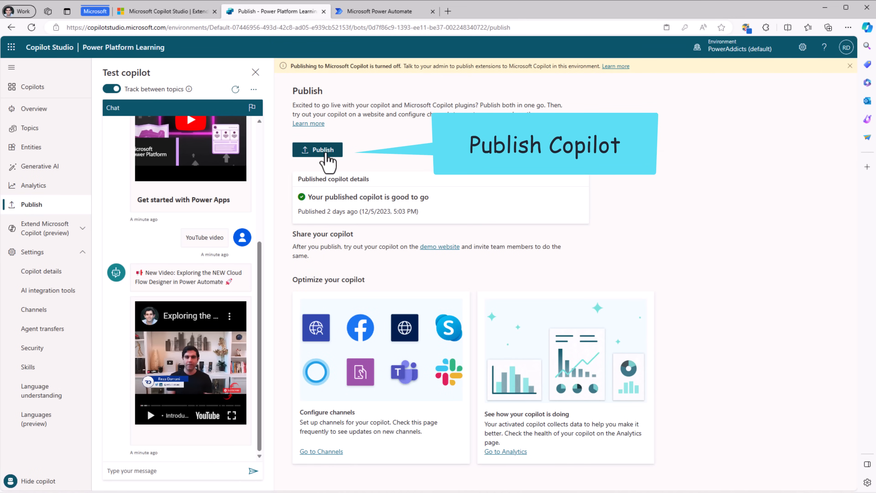
{"action": "left_click", "coordinate": [41, 271]}
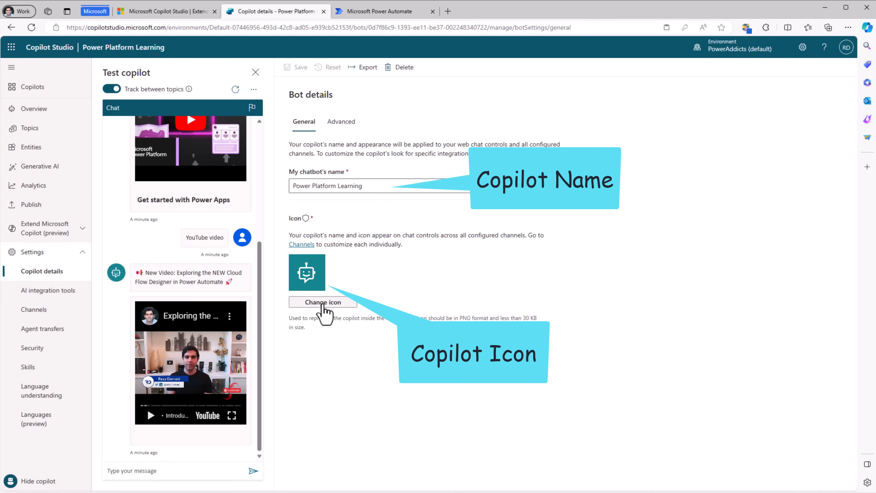
Step: Browse the AI integration tools and Channels pages, then return to the Copilots list
{"action": "left_click", "coordinate": [48, 290]}
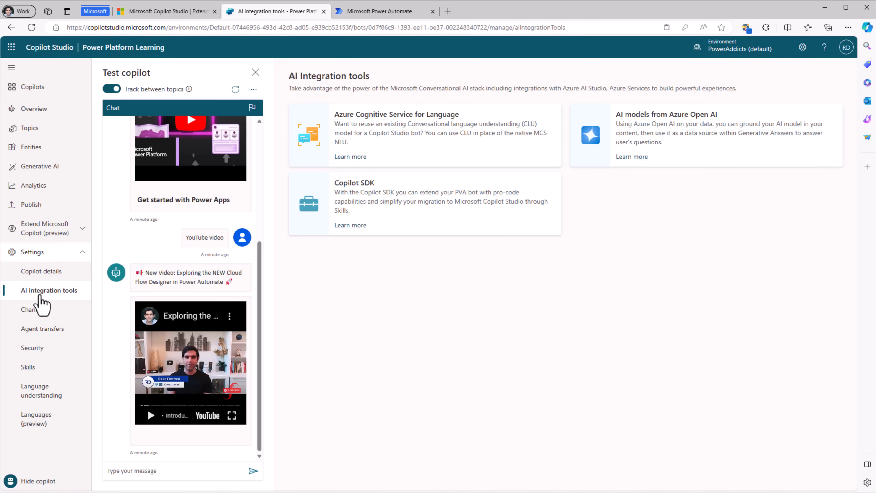
{"action": "left_click", "coordinate": [34, 309]}
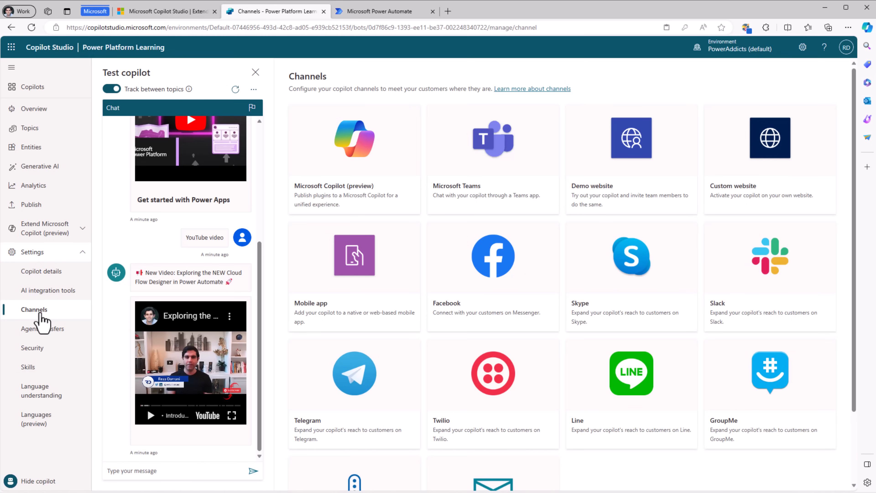
{"action": "mouse_move", "coordinate": [399, 194]}
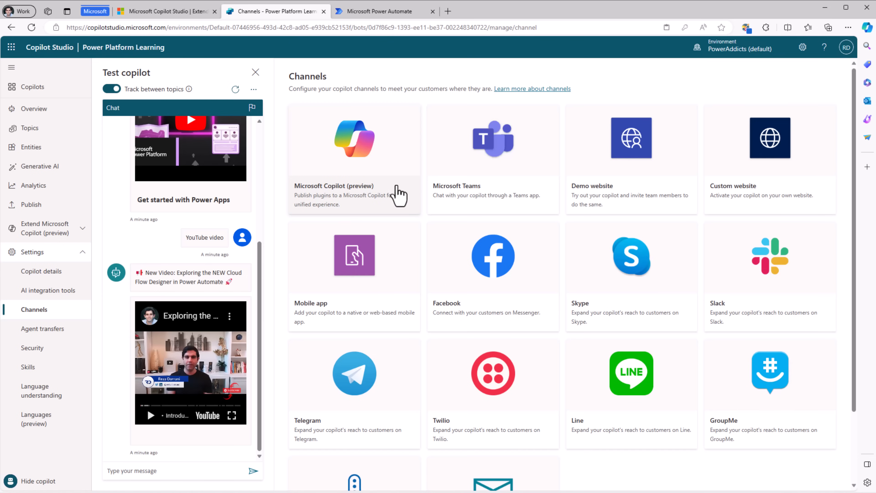
{"action": "mouse_move", "coordinate": [509, 187]}
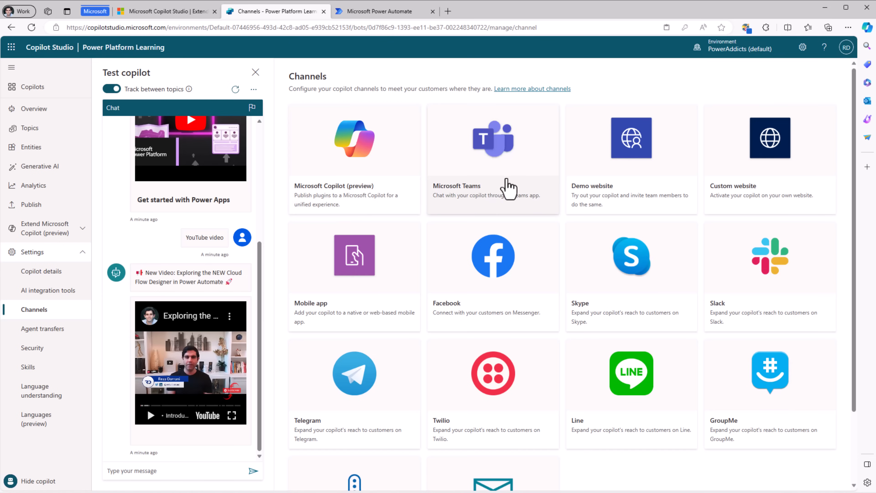
{"action": "mouse_move", "coordinate": [637, 179]}
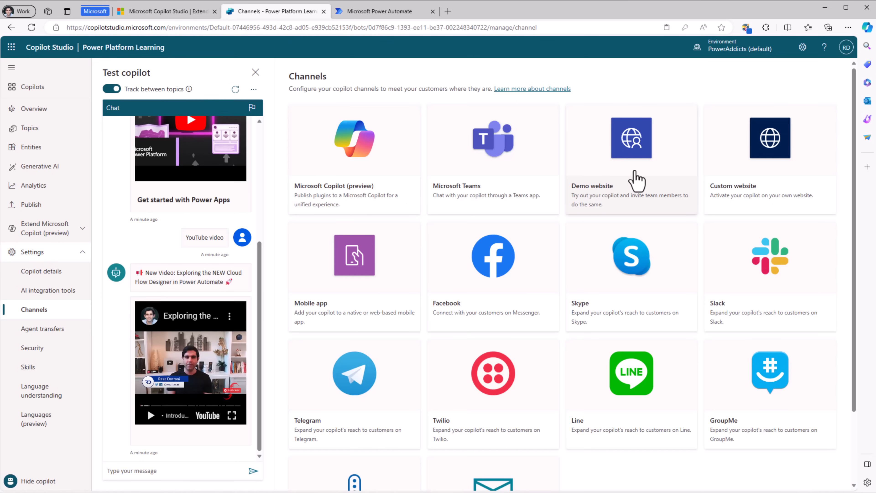
{"action": "left_click", "coordinate": [32, 347]}
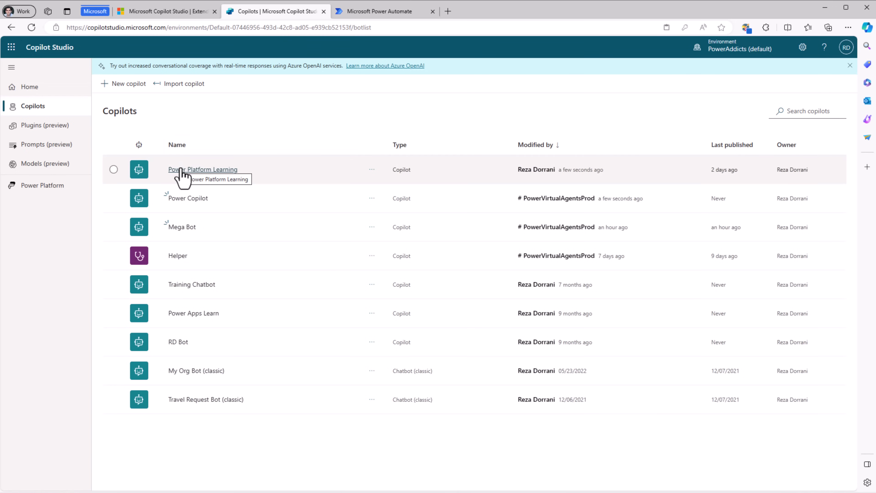
{"action": "mouse_move", "coordinate": [363, 120]}
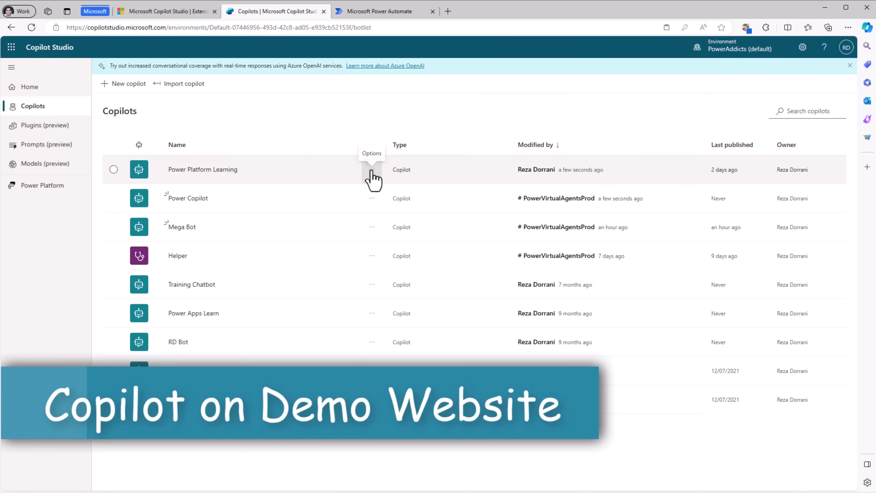
Step: Go to the Power Platform Learning copilot's demo website from its actions menu
{"action": "left_click", "coordinate": [372, 169]}
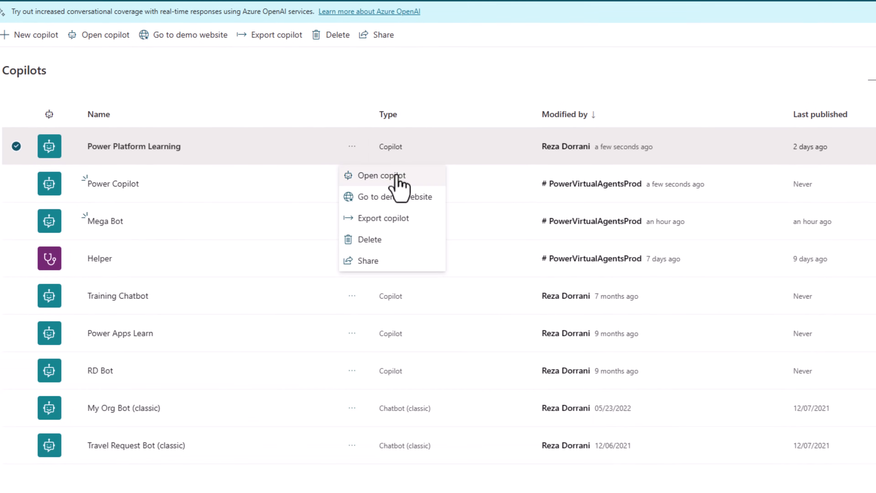
{"action": "mouse_move", "coordinate": [401, 196]}
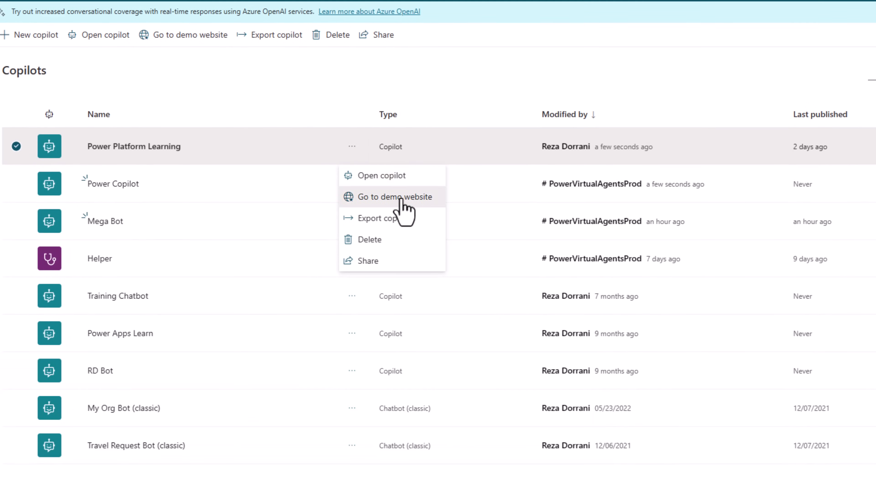
{"action": "left_click", "coordinate": [394, 196]}
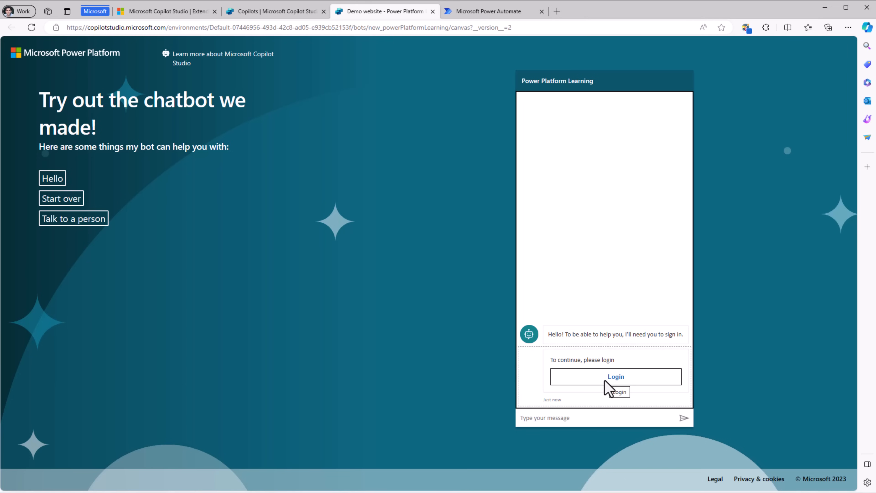
{"action": "left_click", "coordinate": [615, 375]}
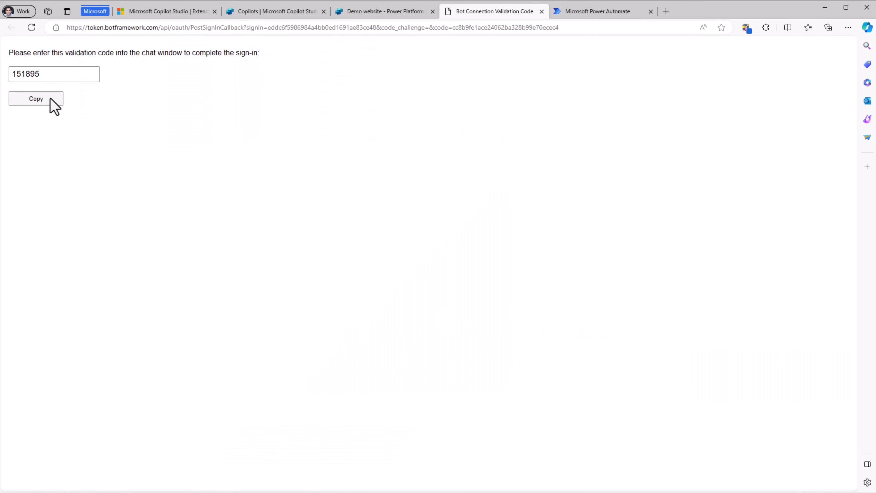
{"action": "left_click", "coordinate": [35, 98]}
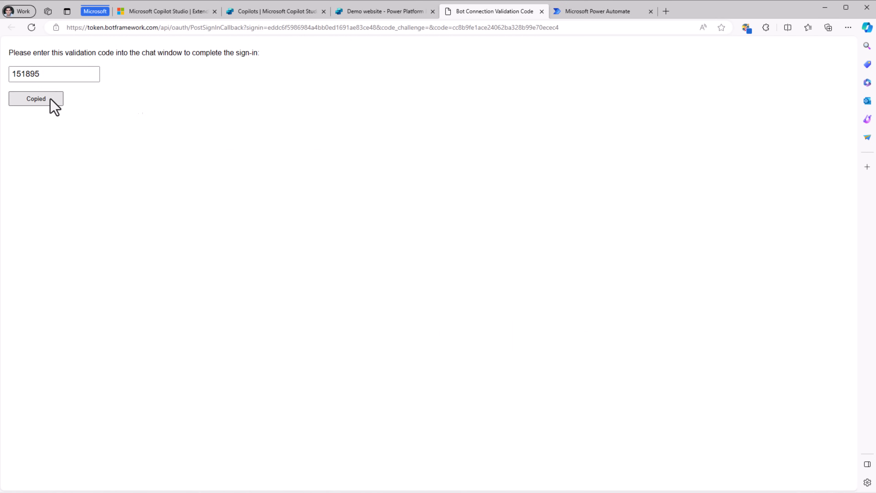
{"action": "left_click", "coordinate": [382, 11]}
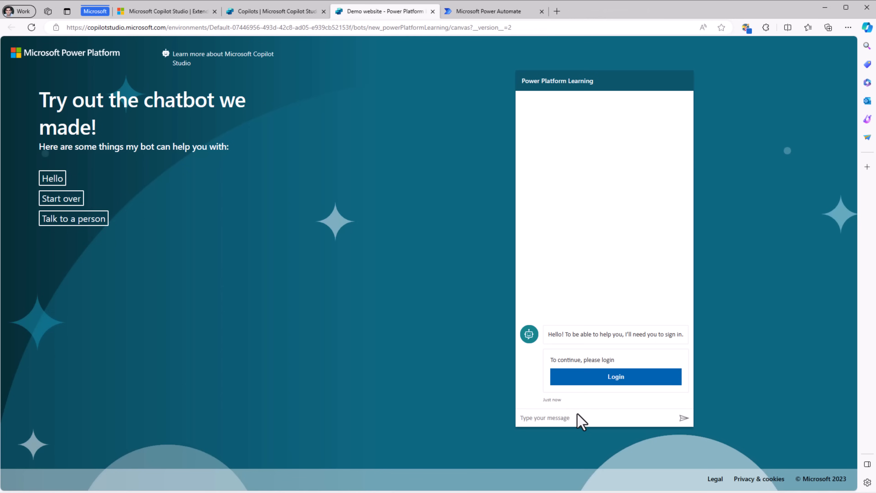
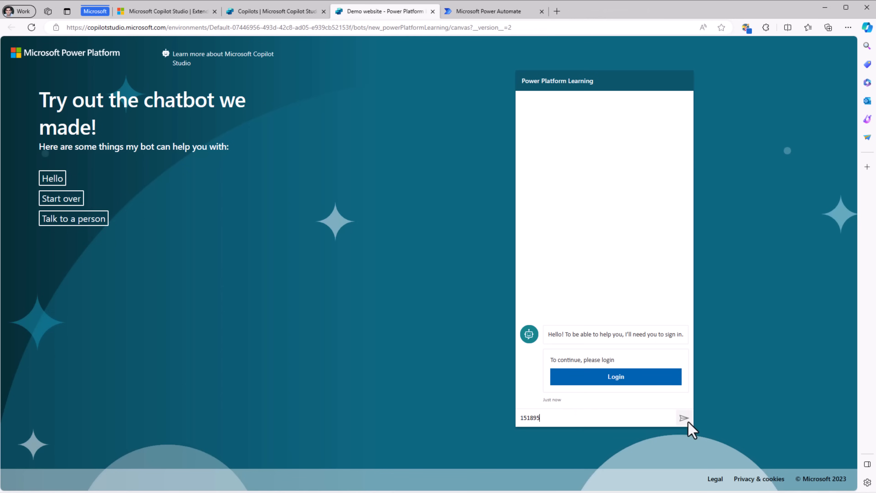
{"action": "left_click", "coordinate": [684, 417]}
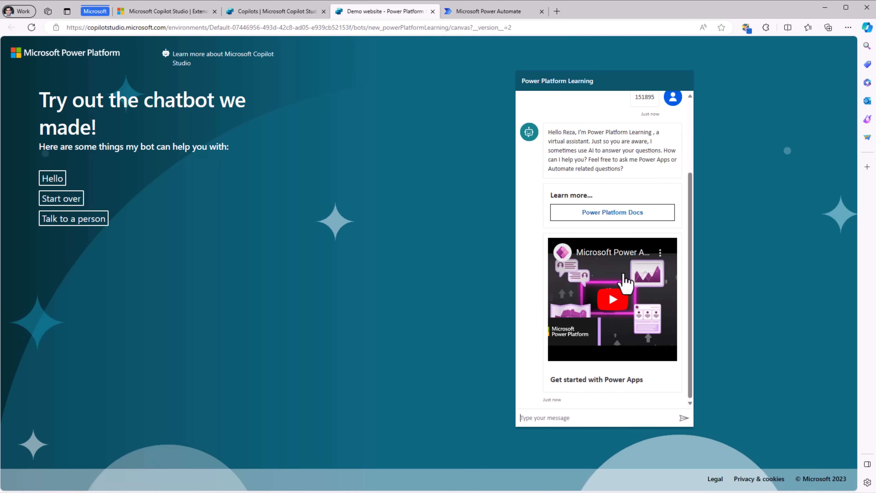
{"action": "left_click", "coordinate": [598, 418]}
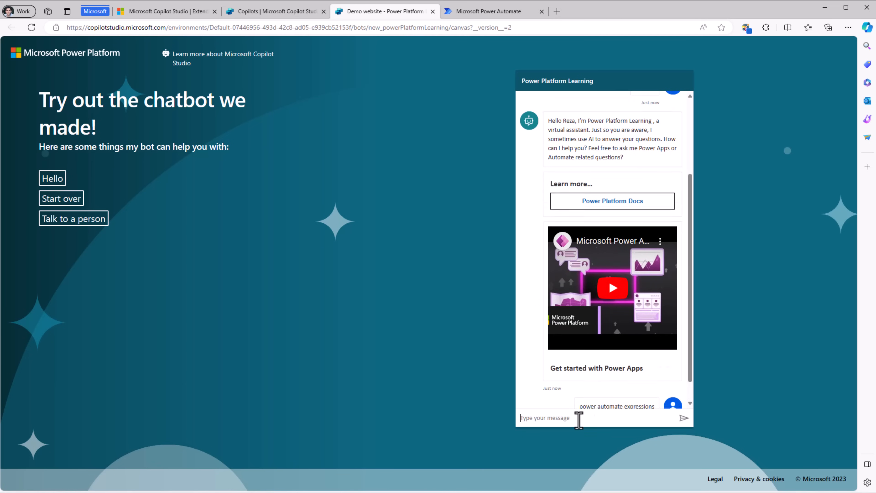